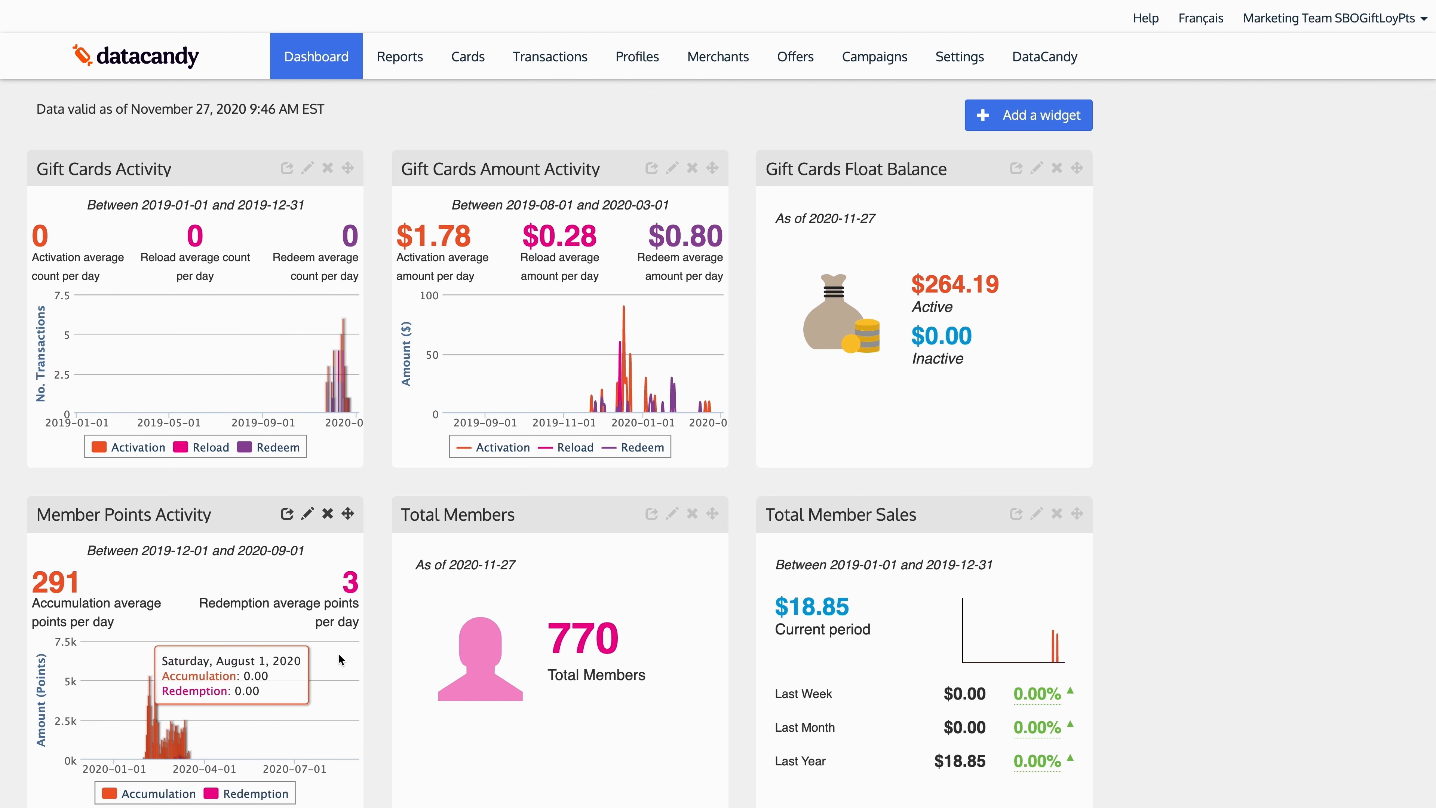
pyautogui.moveTo(1032, 620)
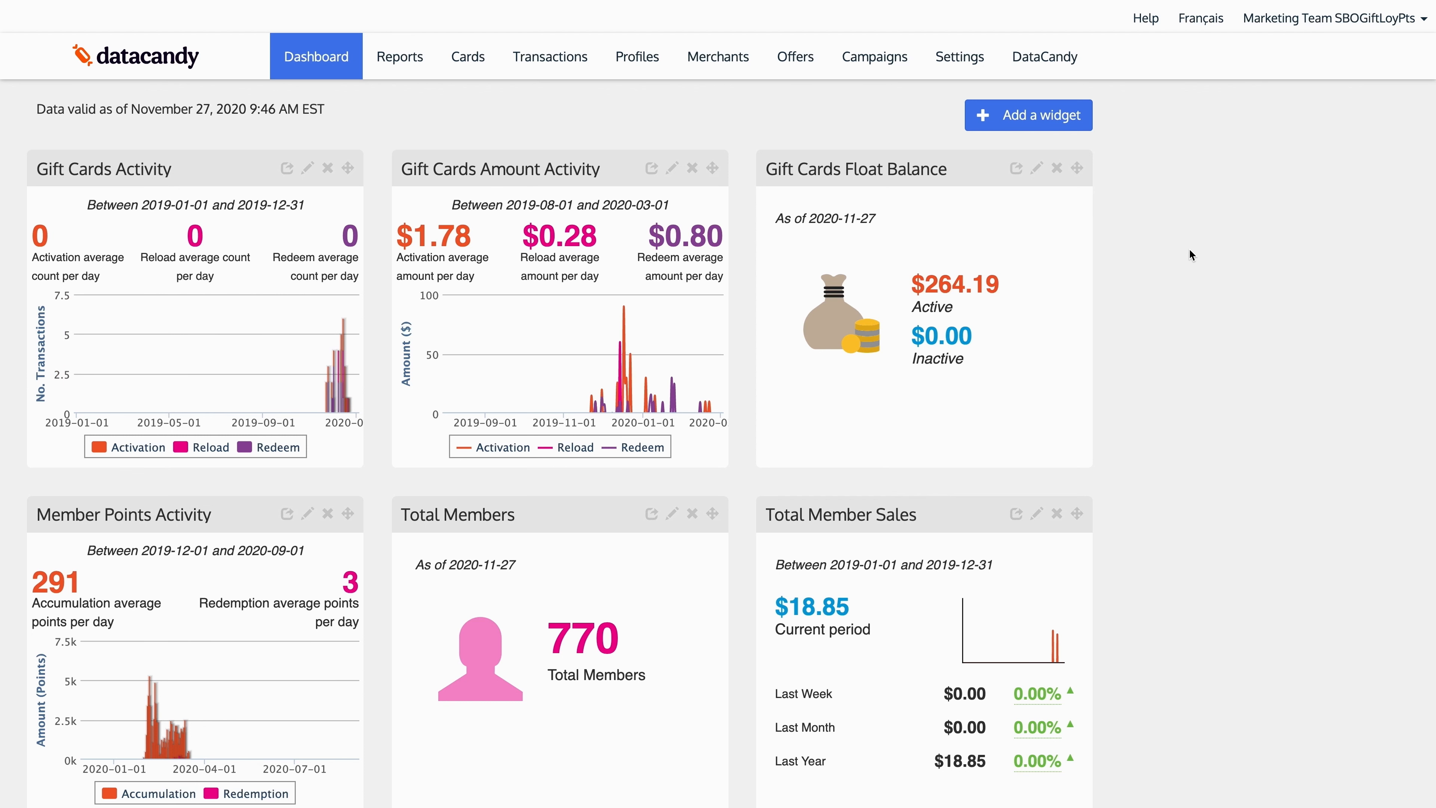
pyautogui.moveTo(1183, 237)
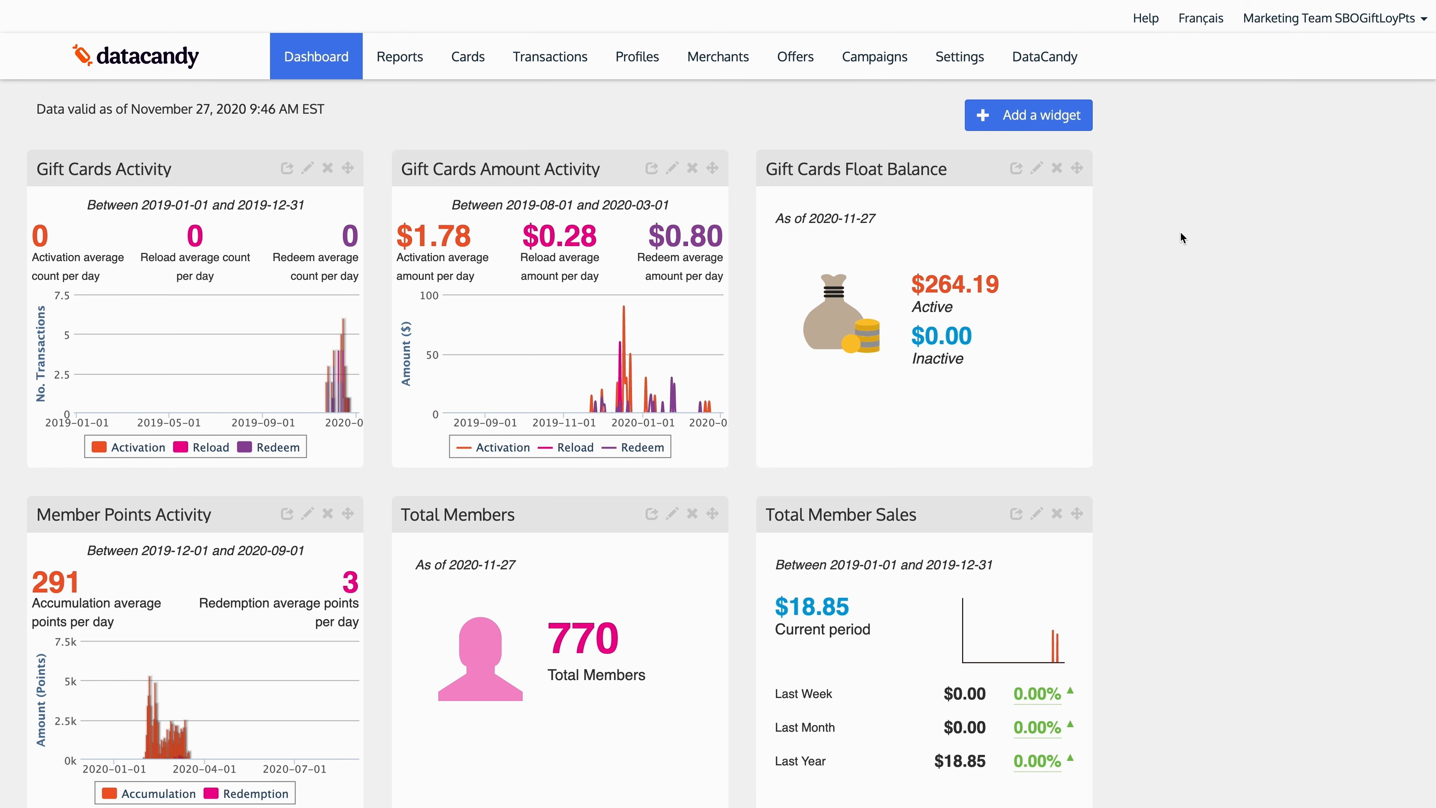
# Bring up the Add a widget dialog from the dashboard.
pyautogui.click(1028, 115)
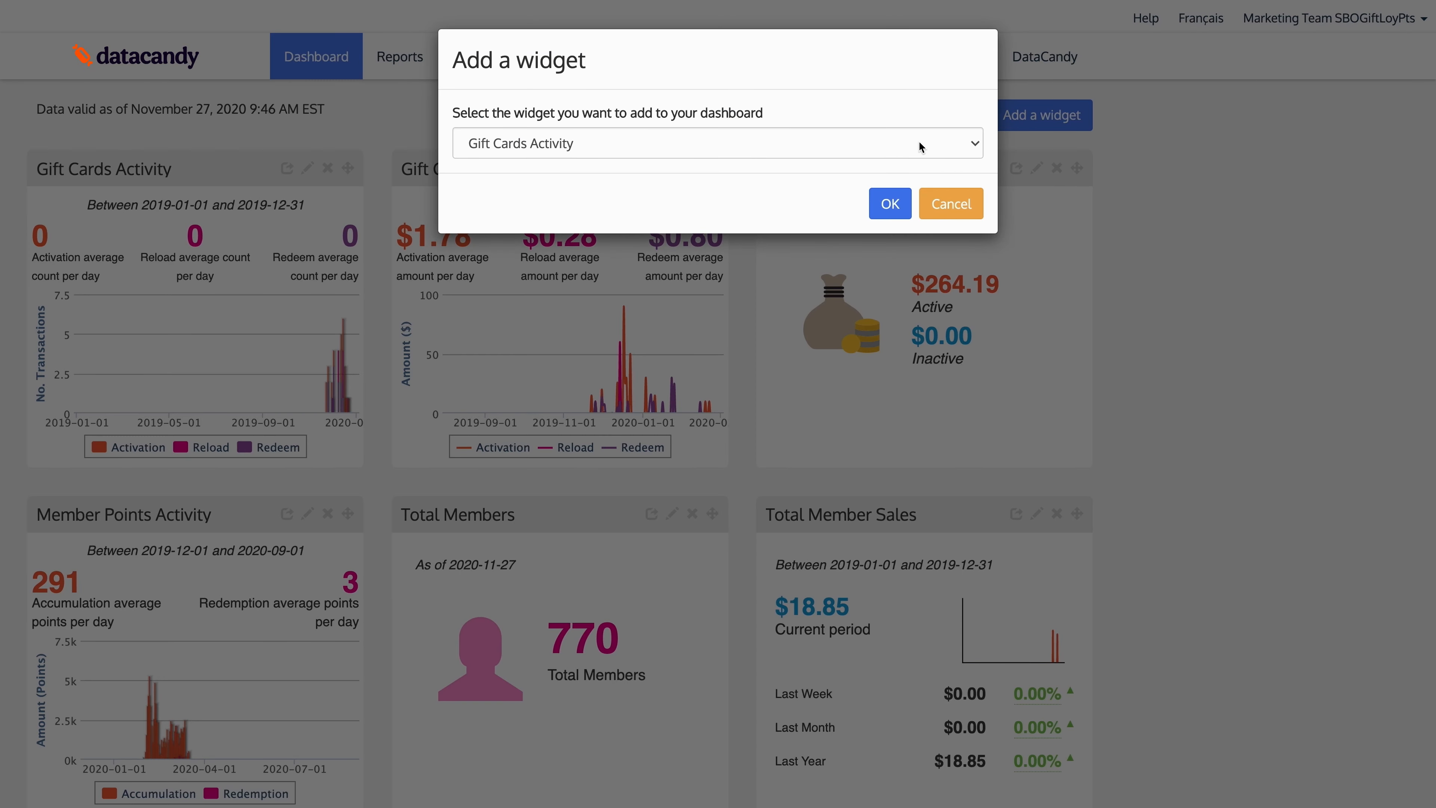
# Back out of Gift Cards Amount Activity and choose Member Average Spend/Visit as the widget type.
pyautogui.click(718, 143)
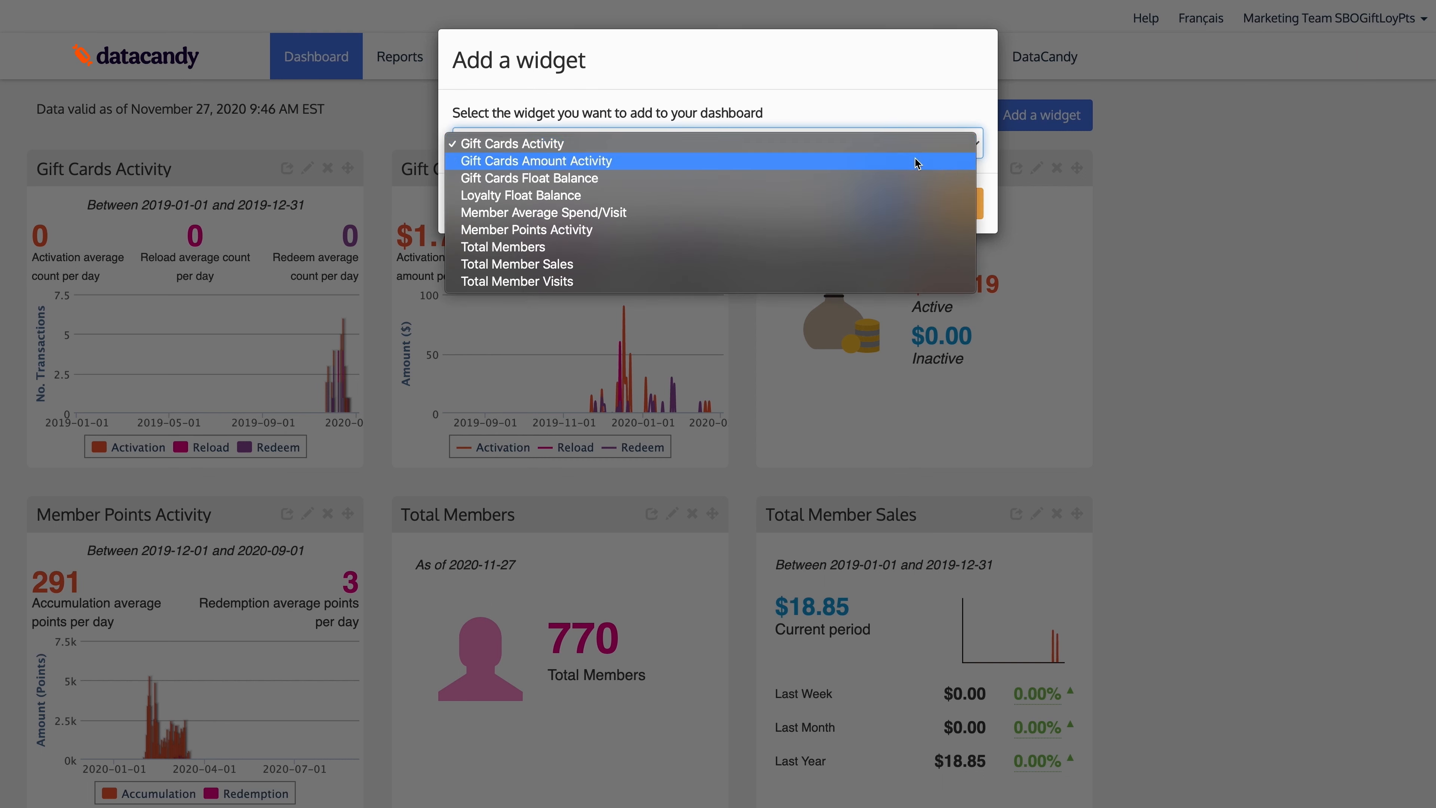
pyautogui.moveTo(908, 179)
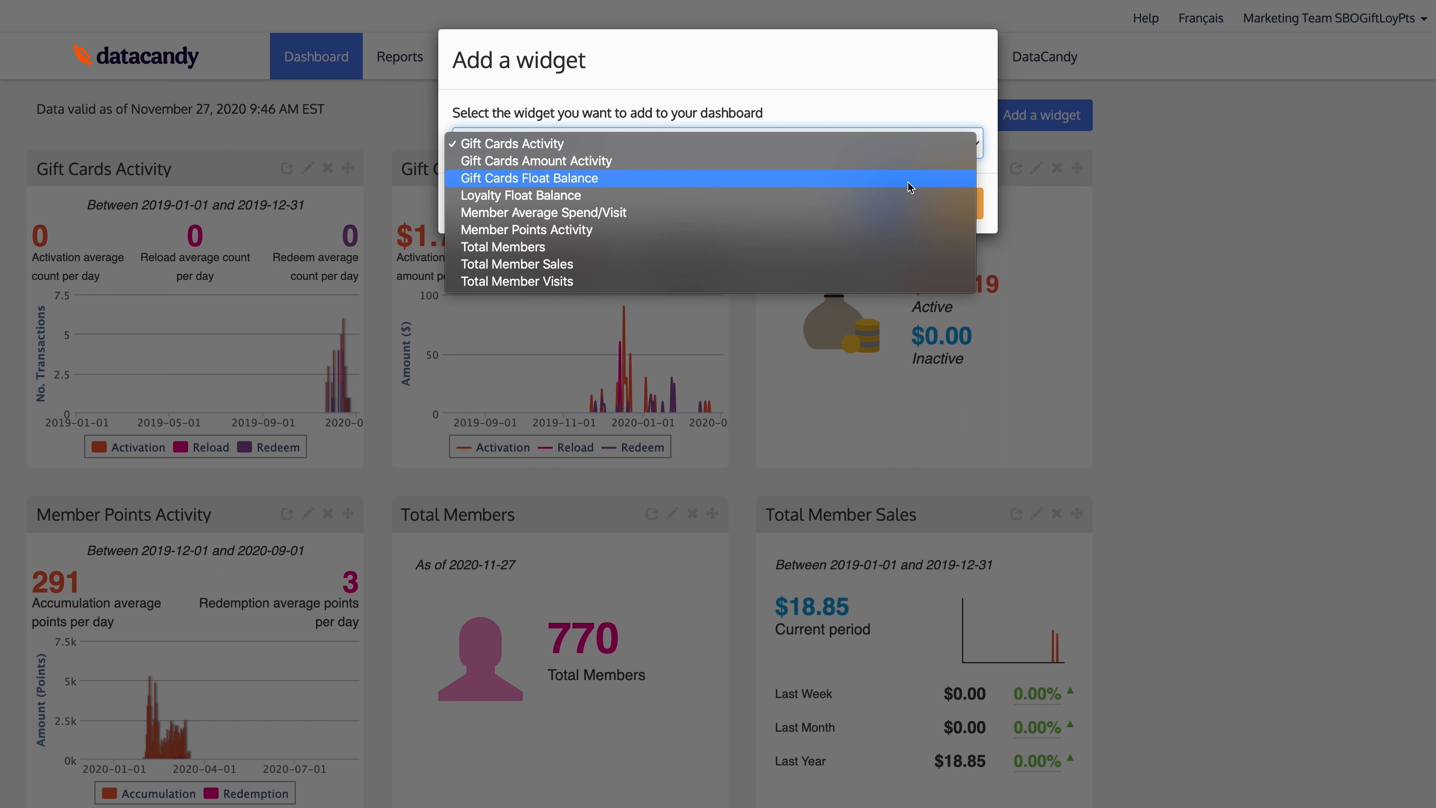
pyautogui.moveTo(887, 230)
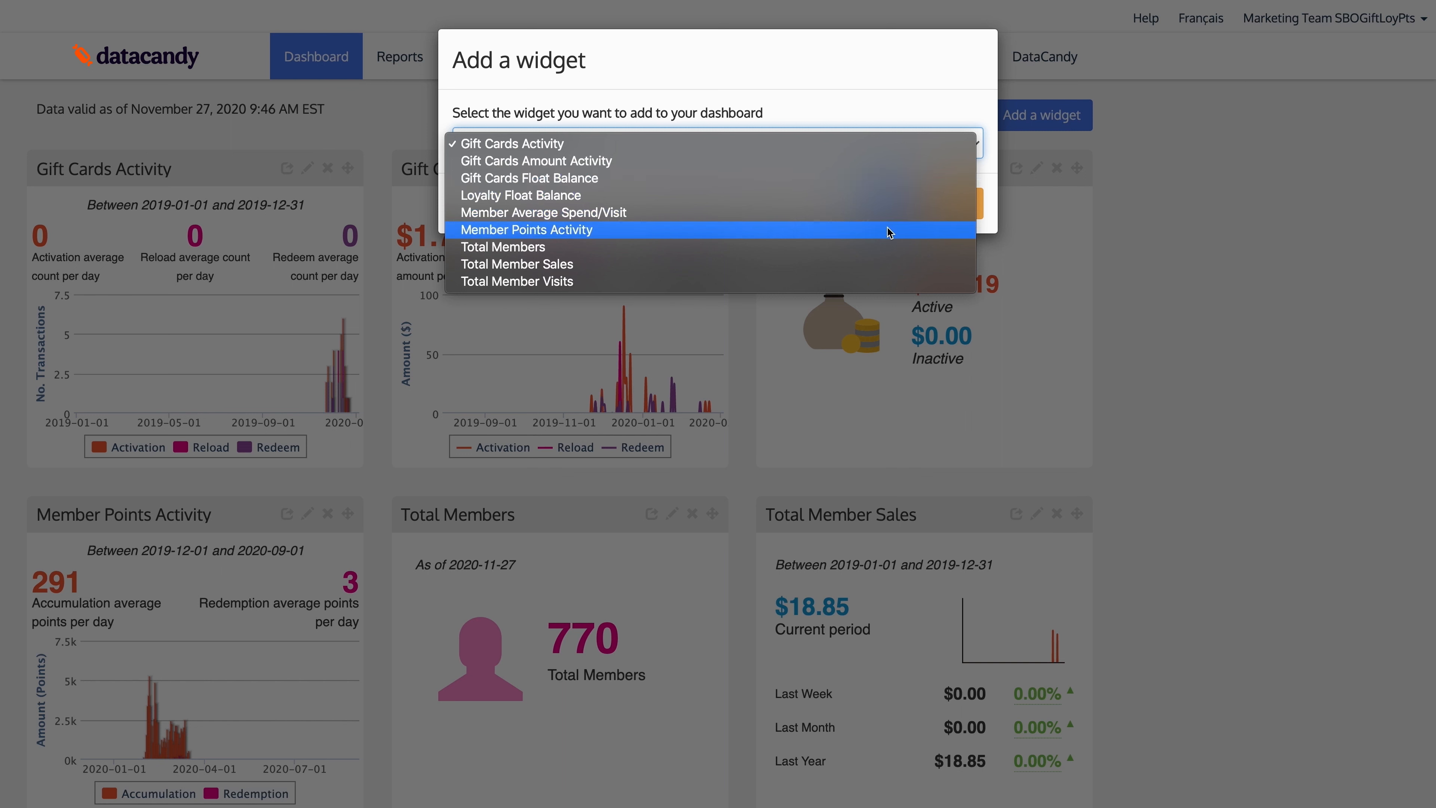
pyautogui.moveTo(886, 248)
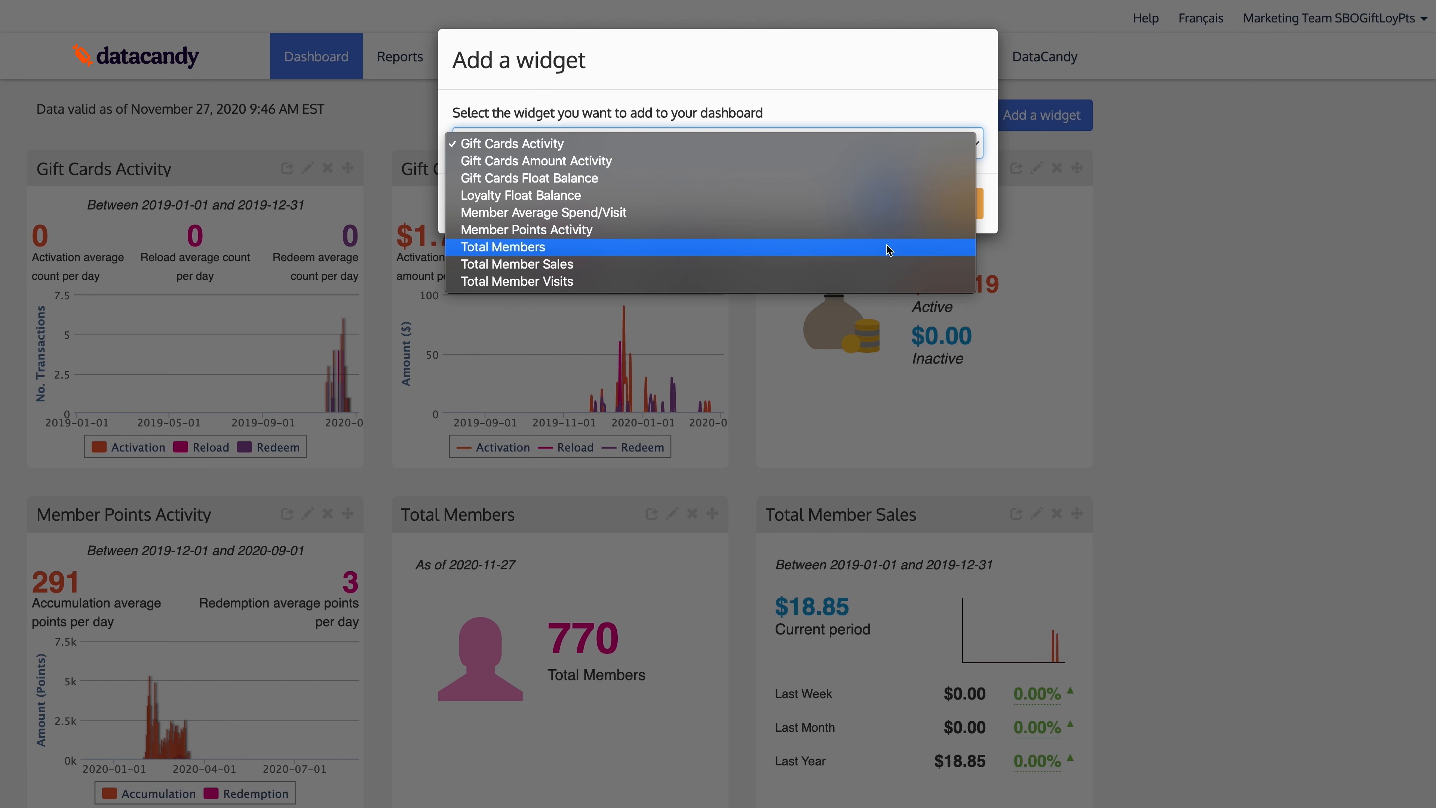
pyautogui.moveTo(886, 269)
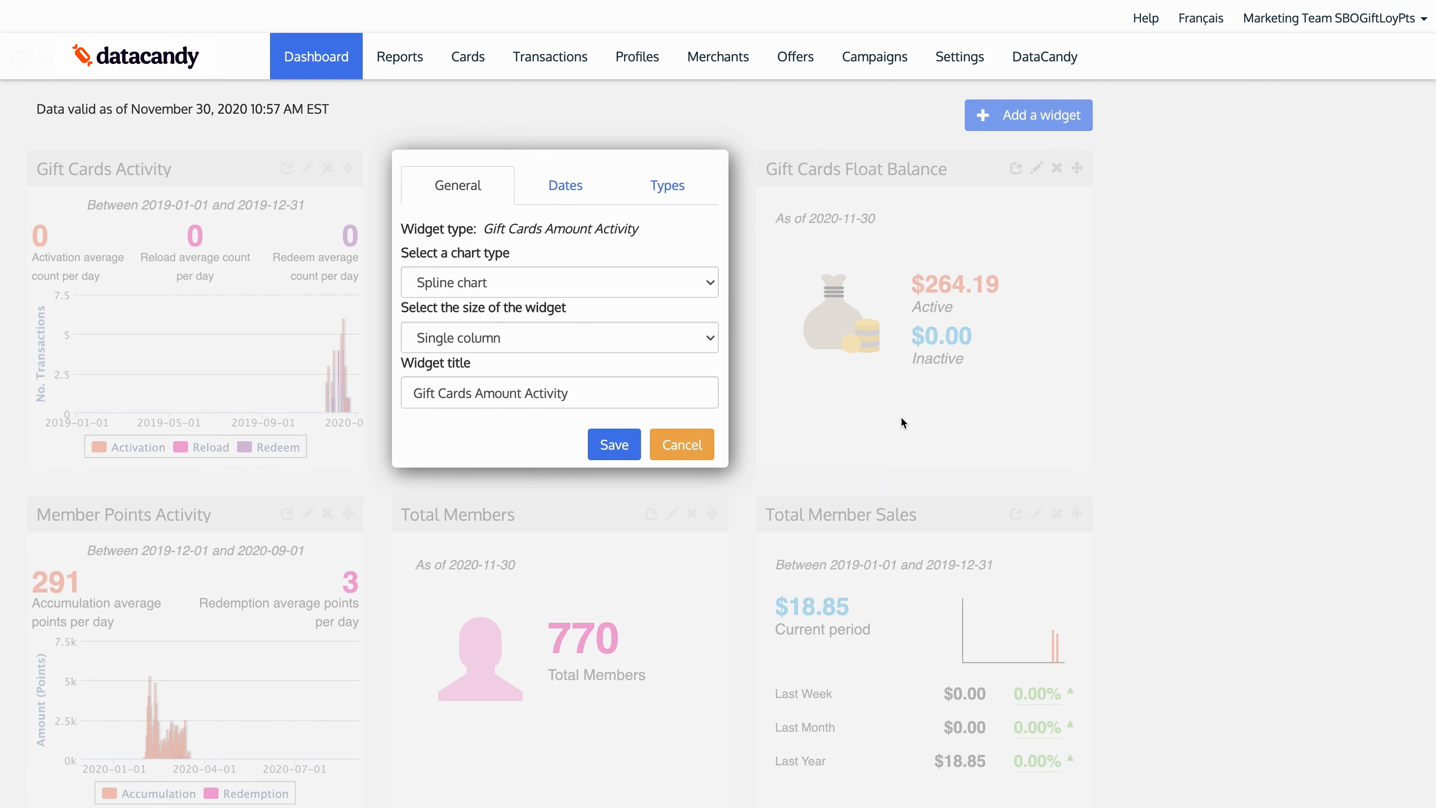
pyautogui.click(613, 445)
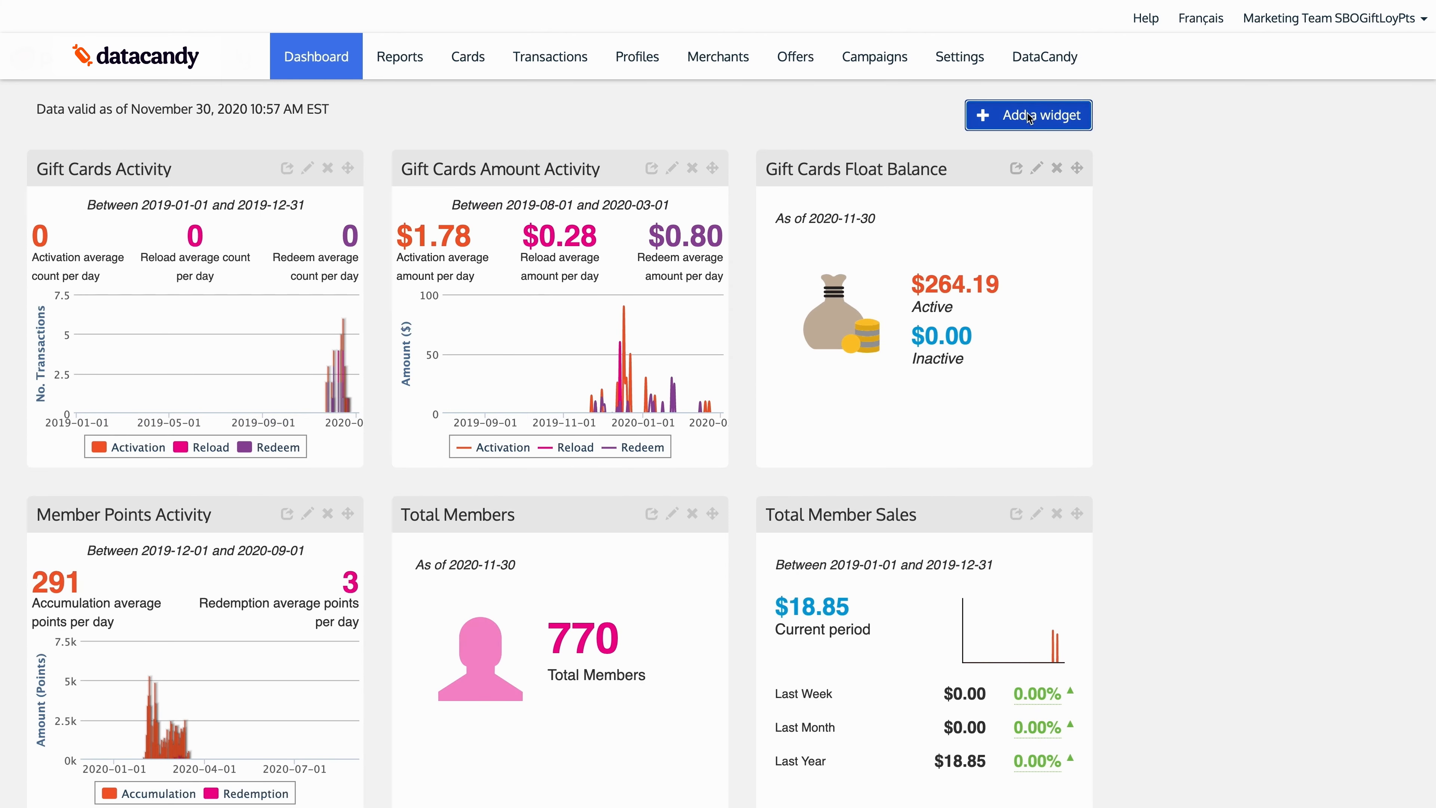
pyautogui.click(1028, 114)
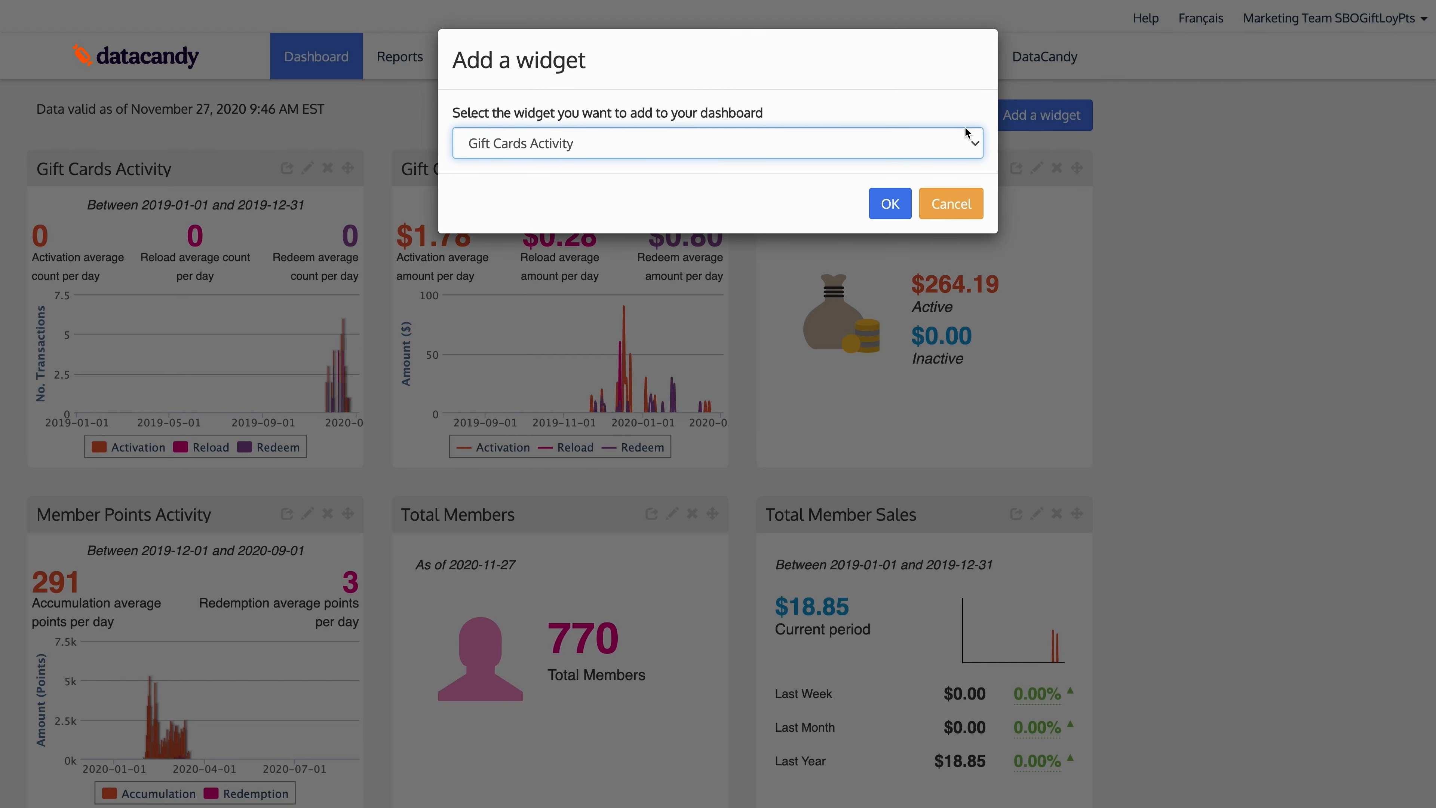
pyautogui.click(718, 143)
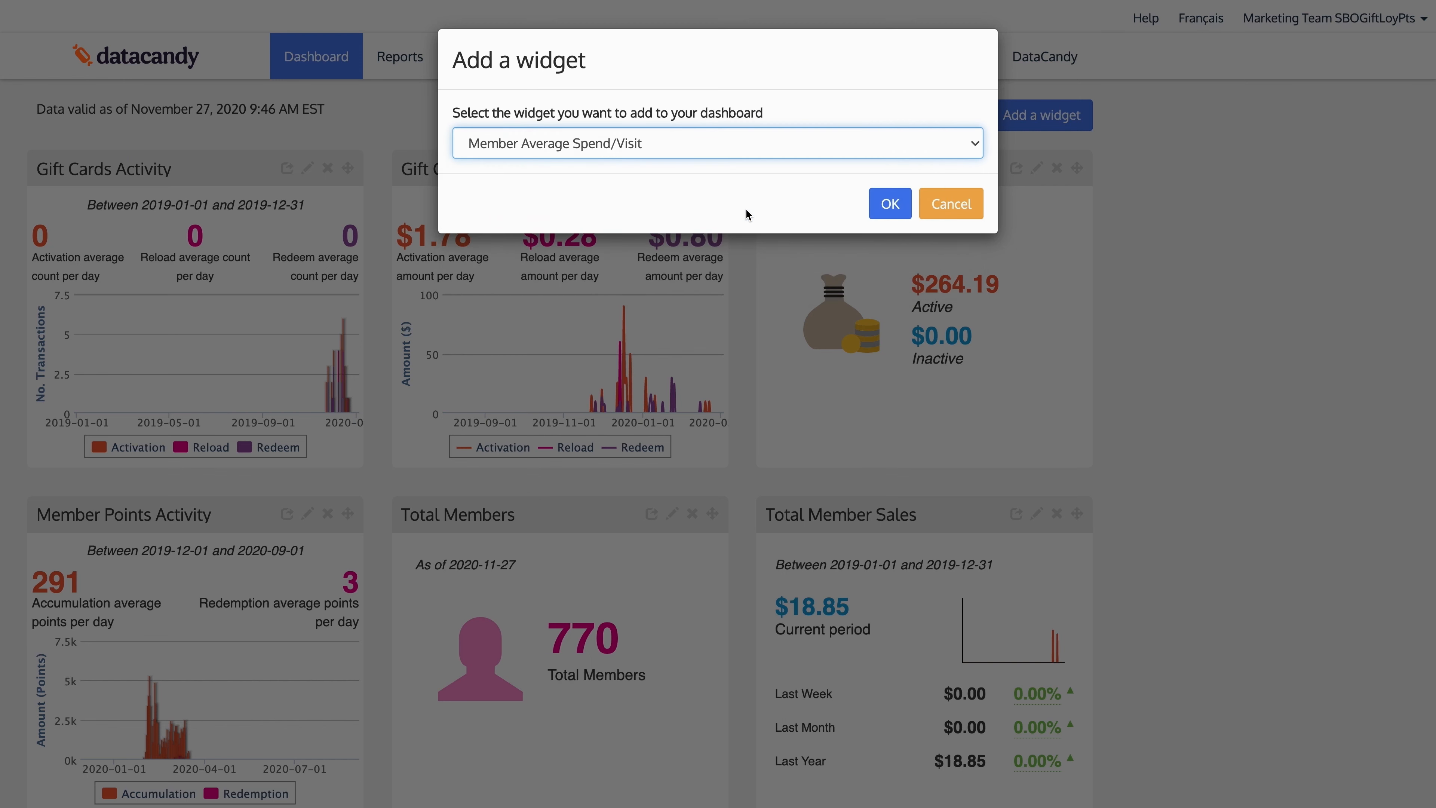
# Confirm Member Average Spend/Visit and keep the Spline chart type.
pyautogui.click(888, 204)
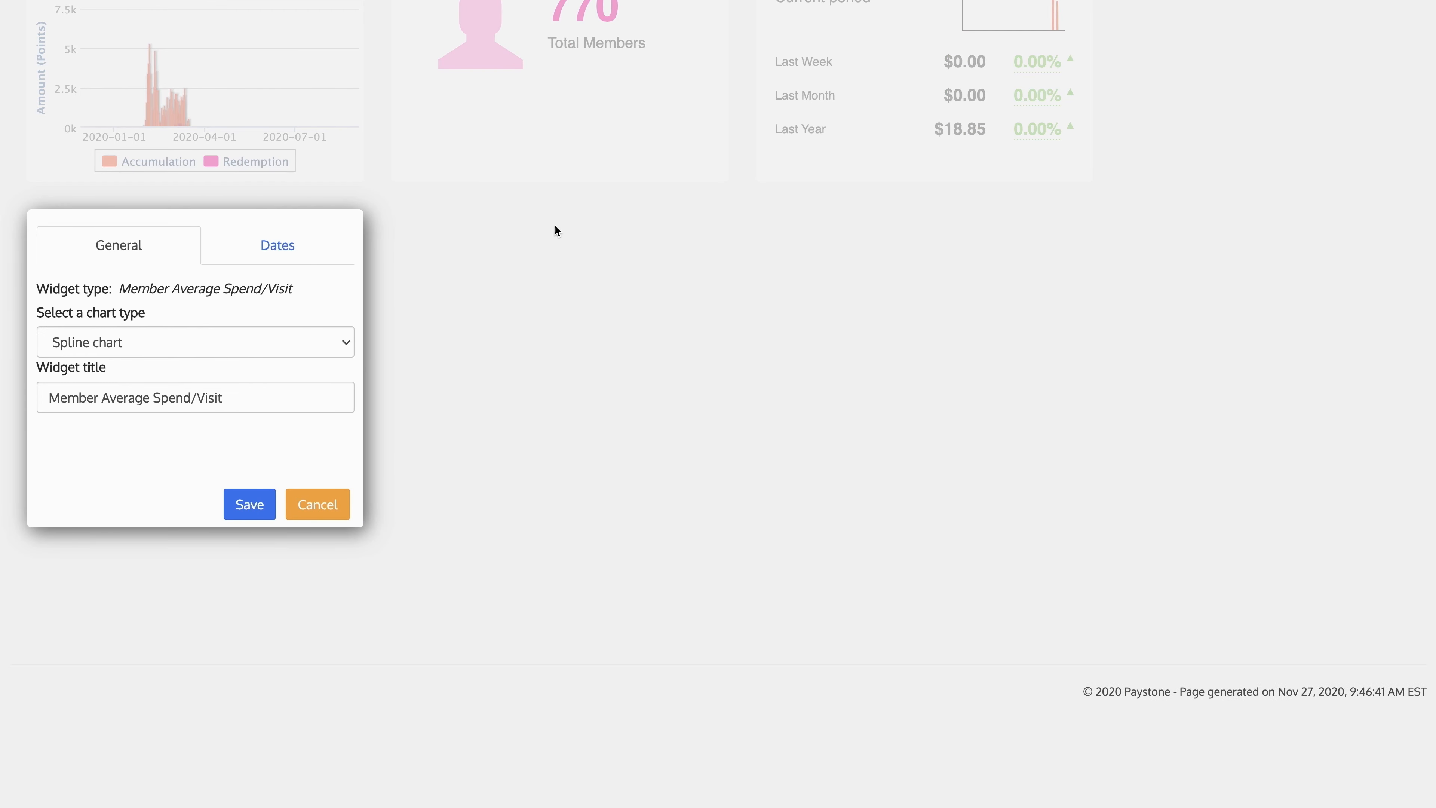
pyautogui.click(195, 341)
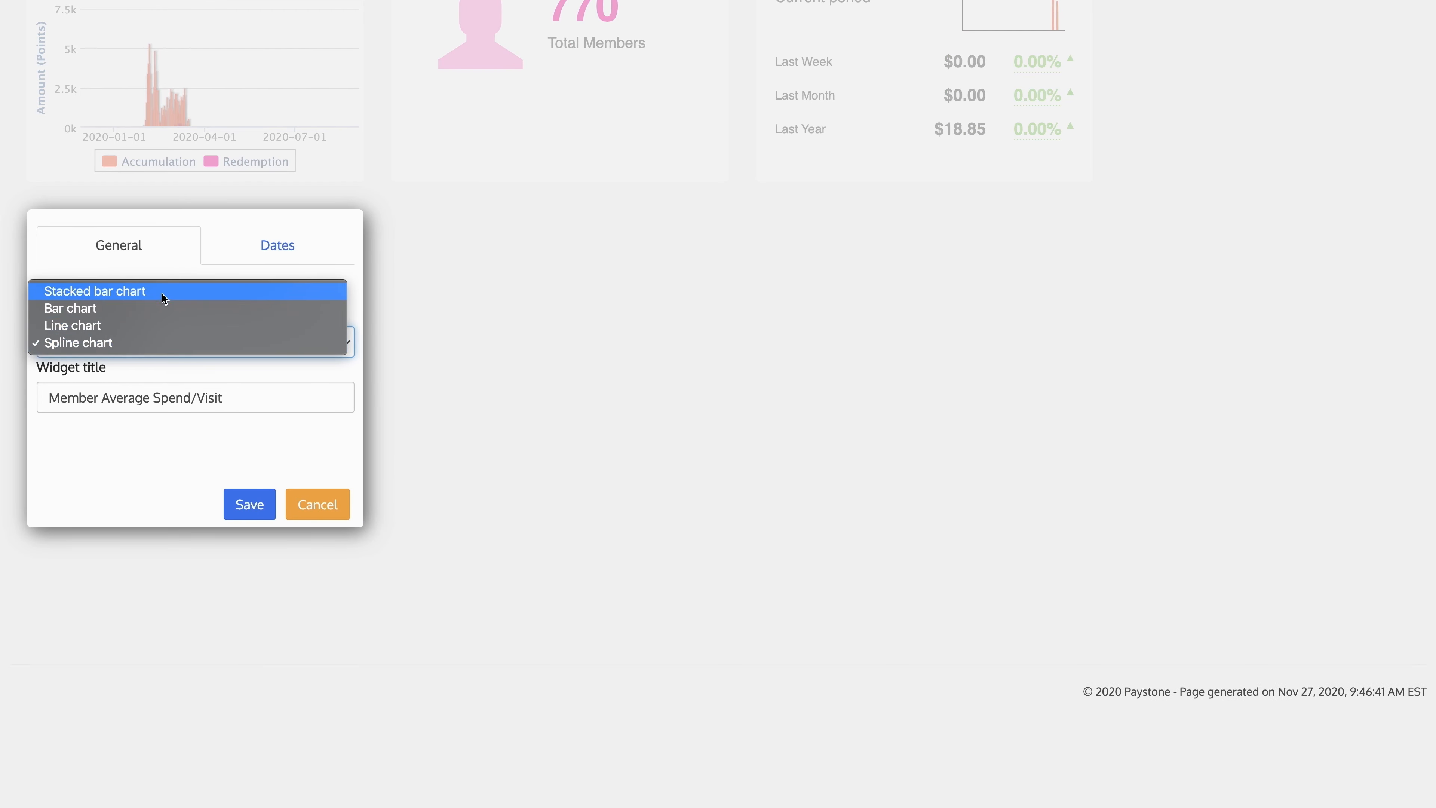
pyautogui.moveTo(161, 342)
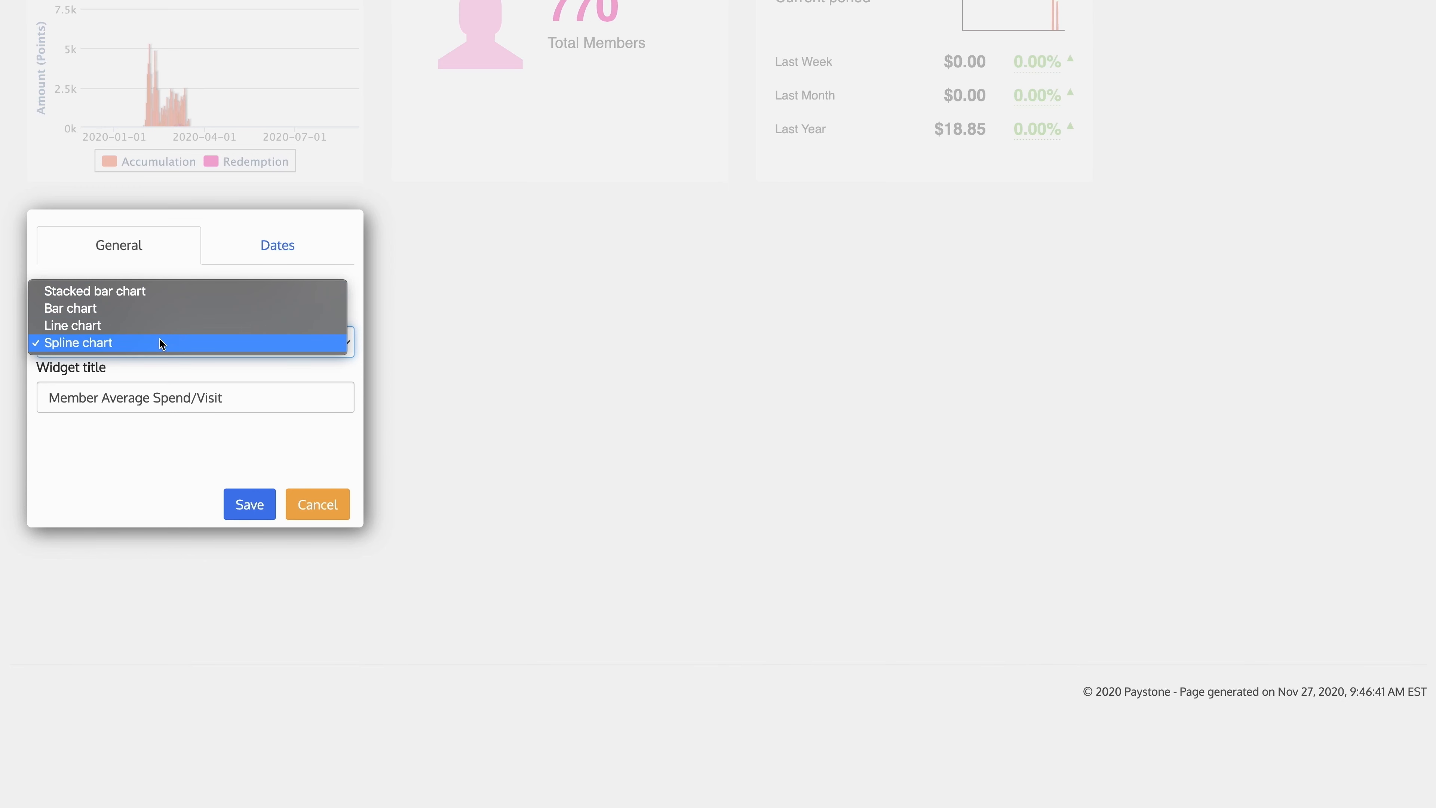
pyautogui.click(77, 343)
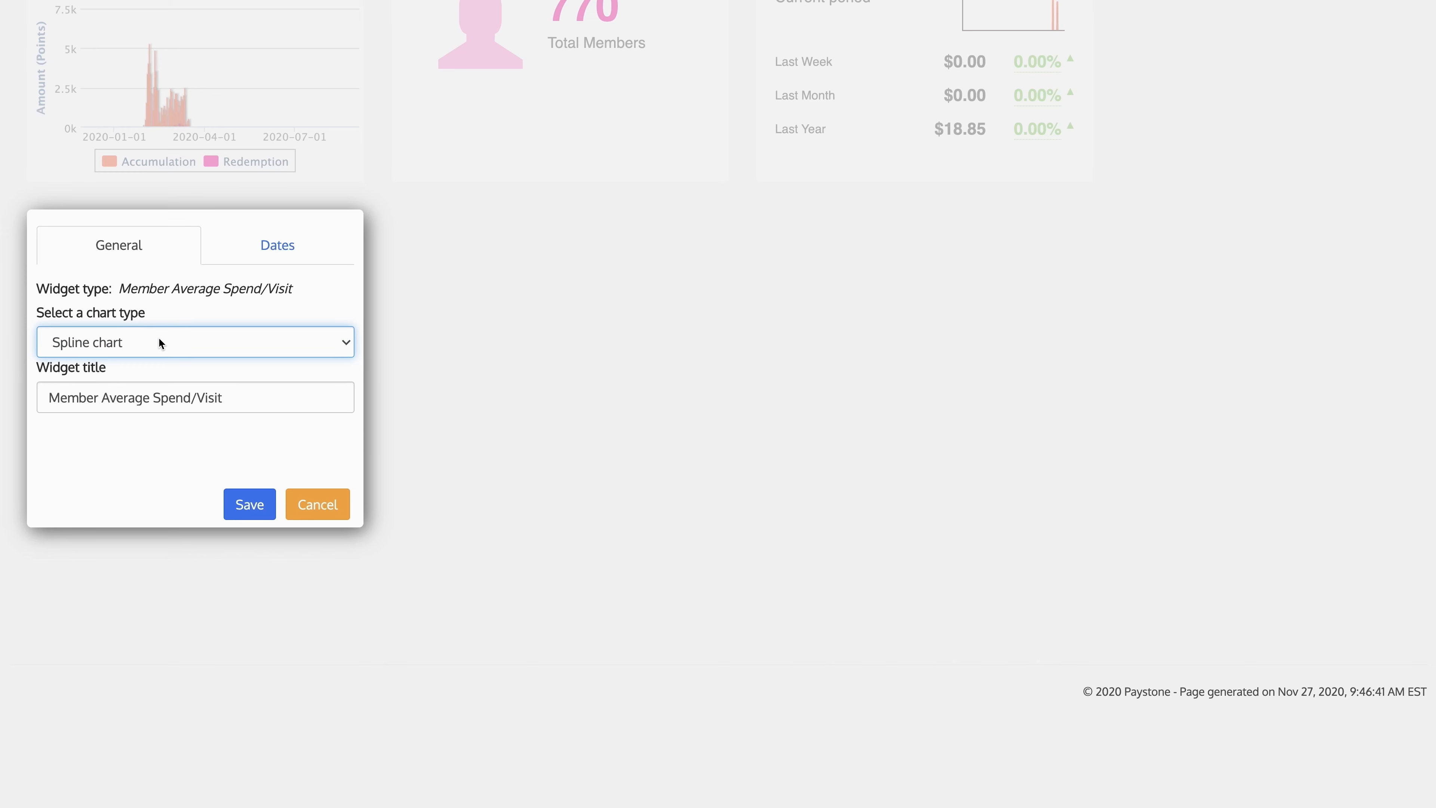
# Set the widget's dates to the predefined range Last year (2019) and save it to the dashboard.
pyautogui.click(277, 245)
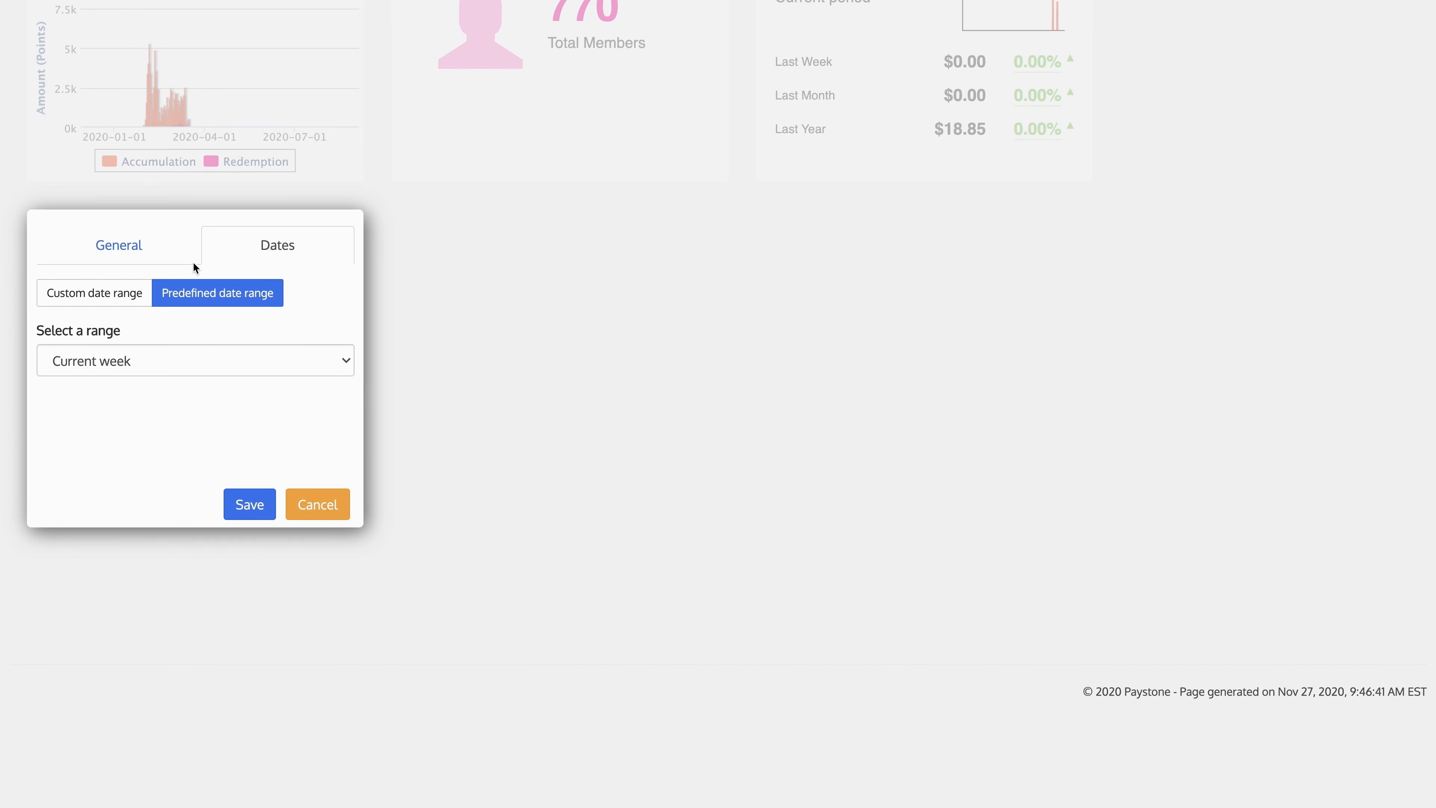
pyautogui.click(93, 293)
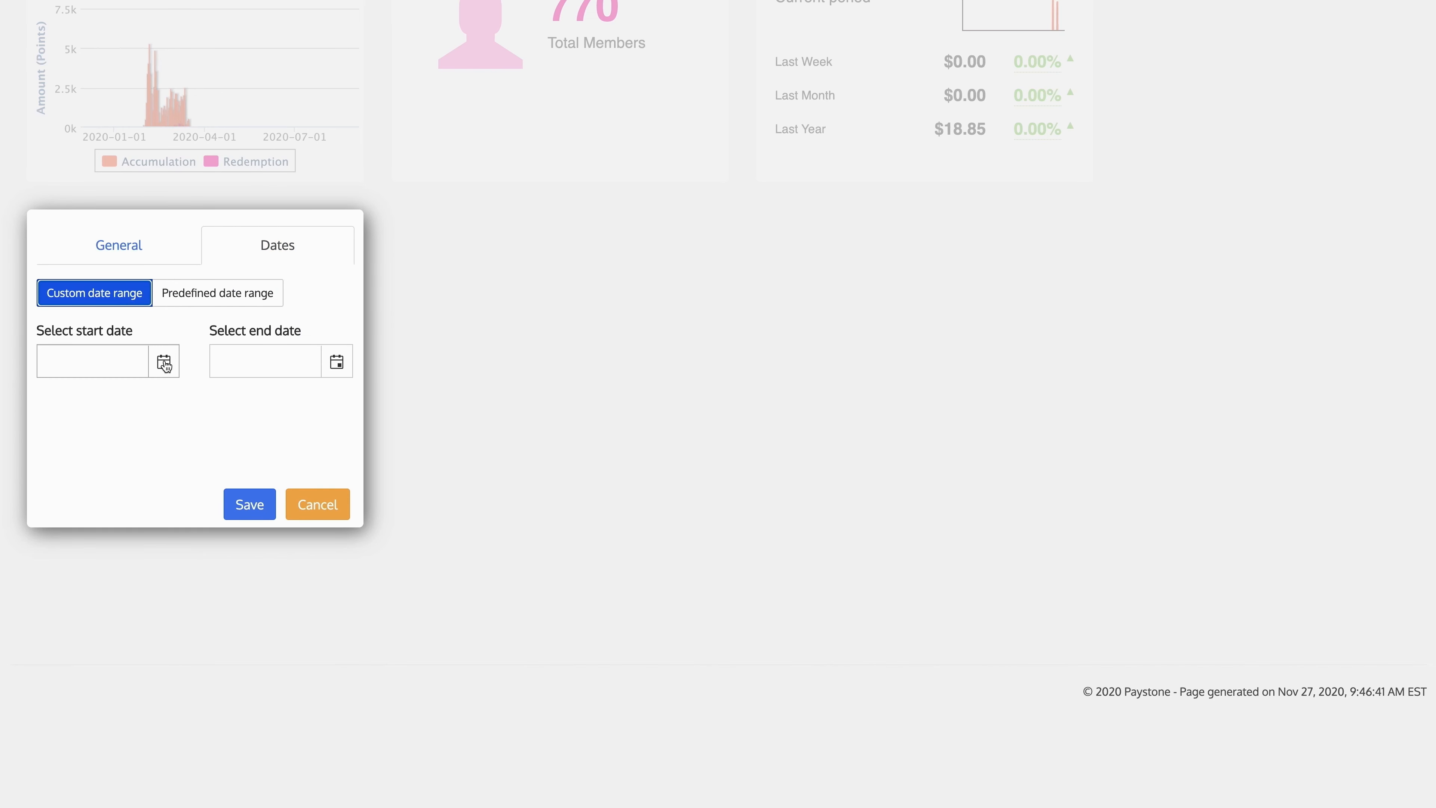
pyautogui.click(217, 292)
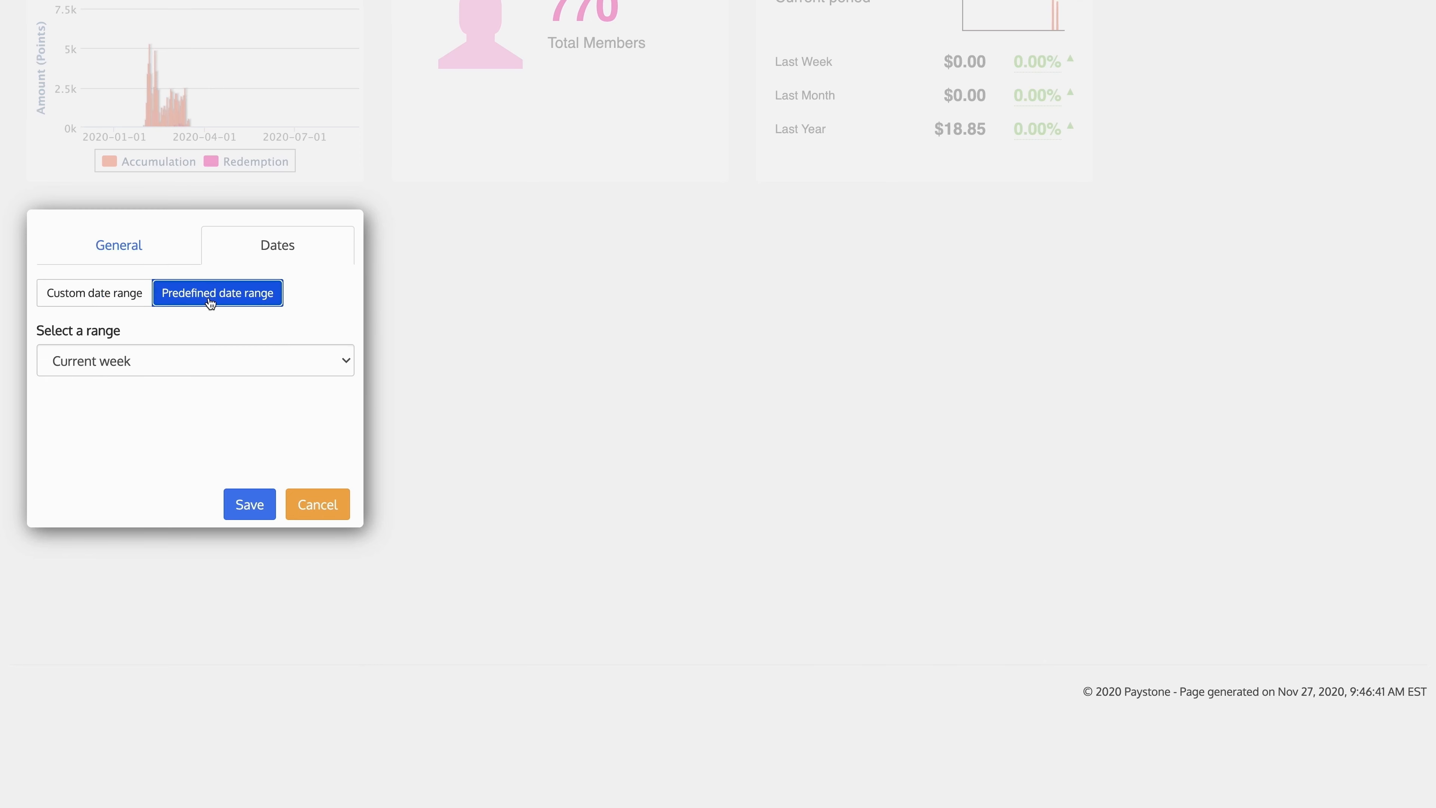
pyautogui.click(195, 359)
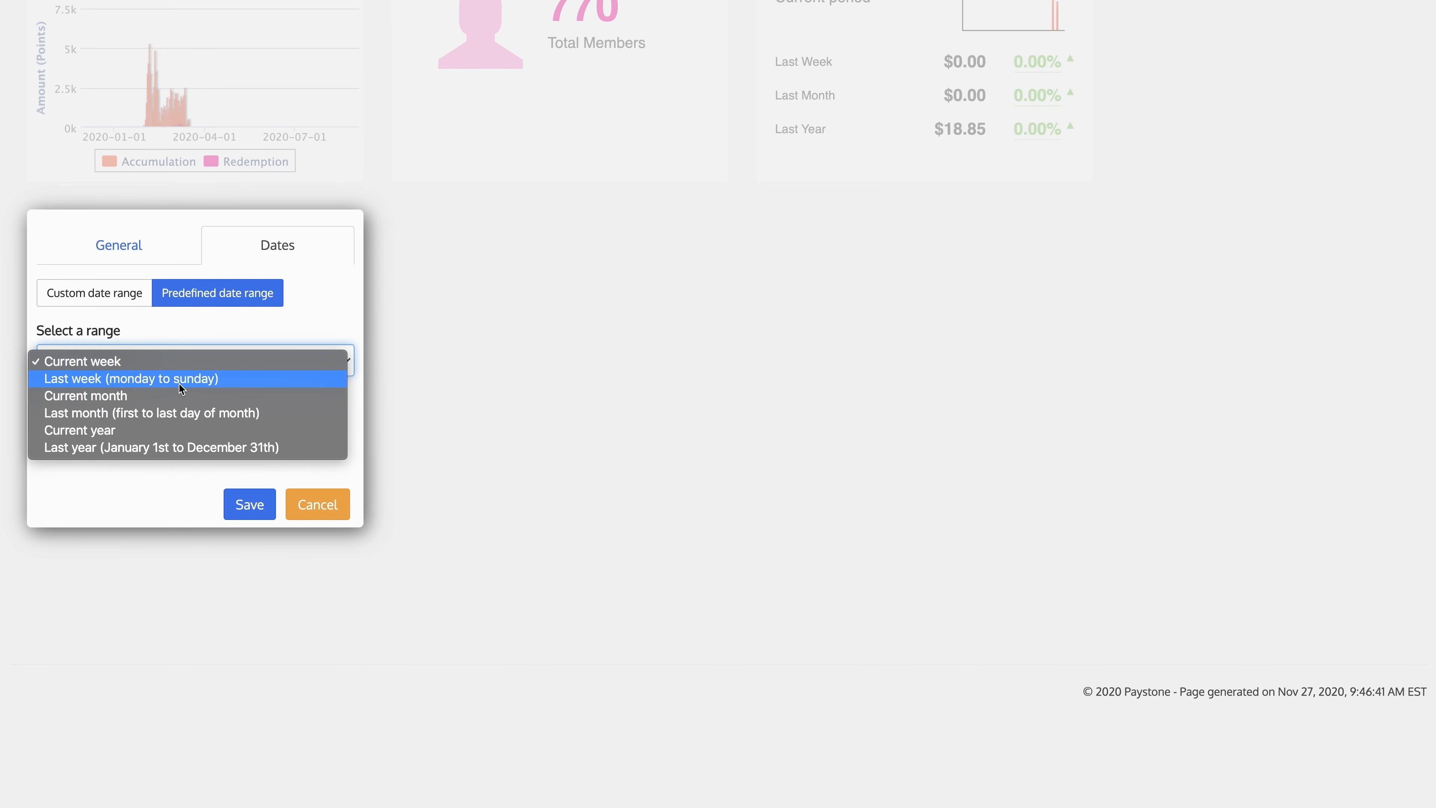
pyautogui.moveTo(174, 413)
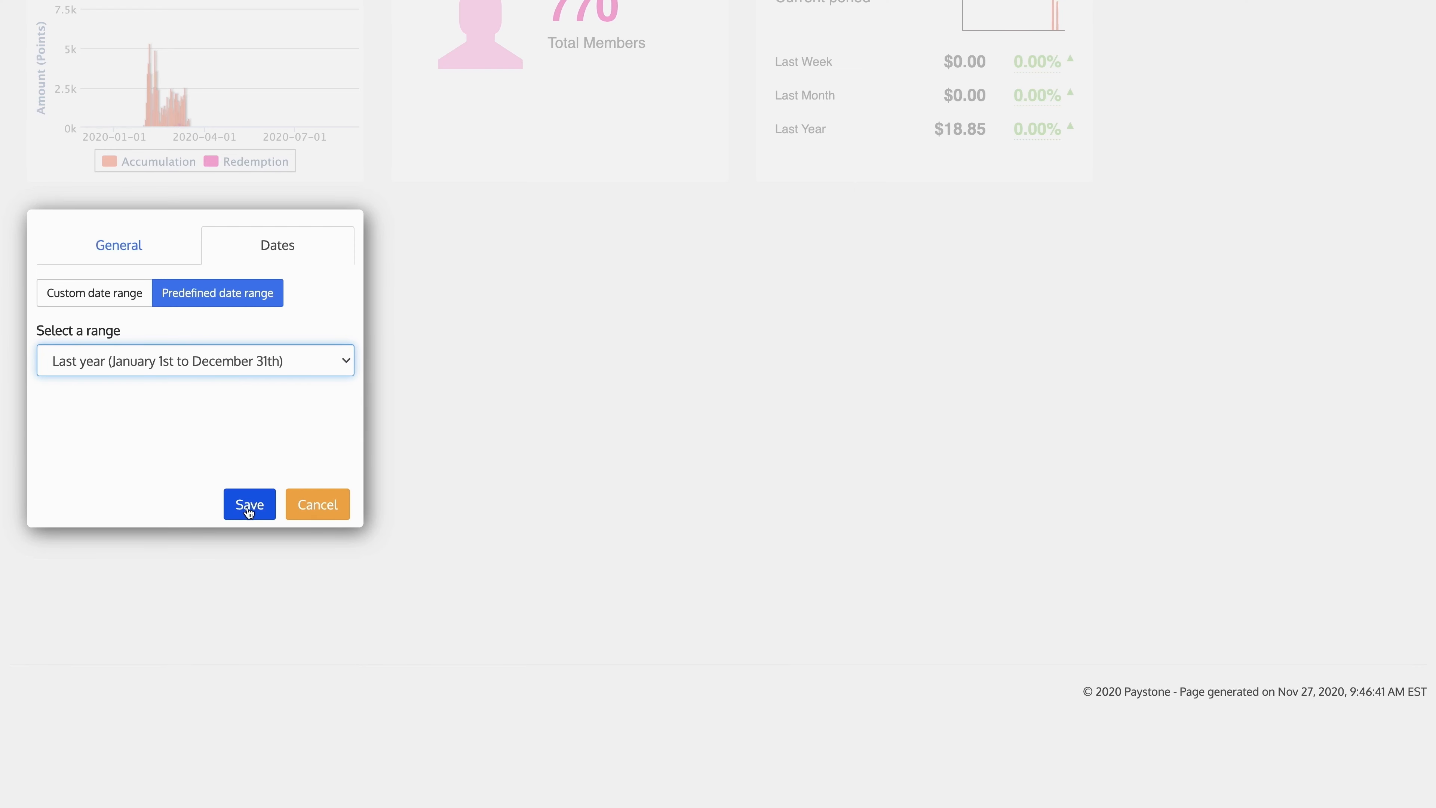
pyautogui.click(248, 504)
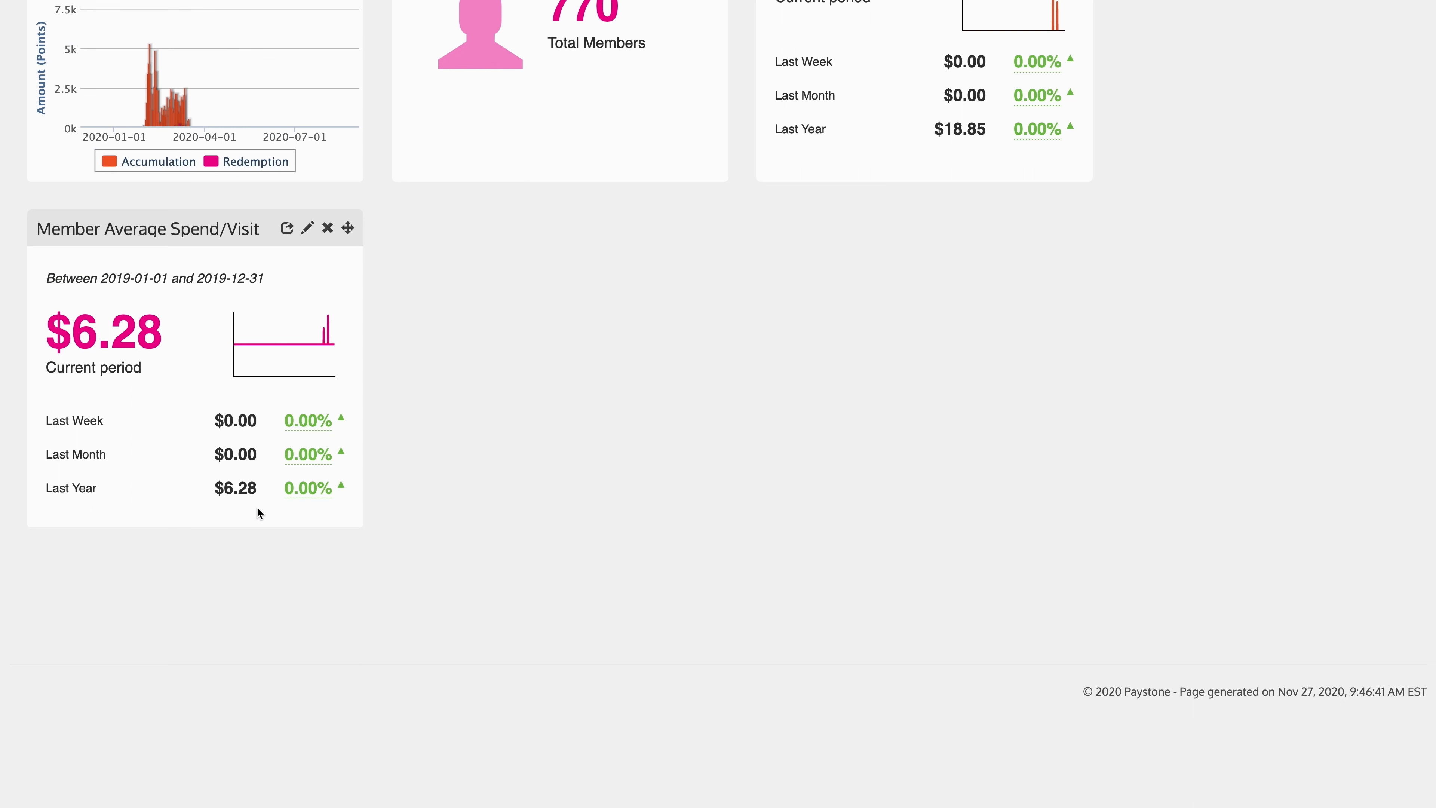
pyautogui.moveTo(301, 287)
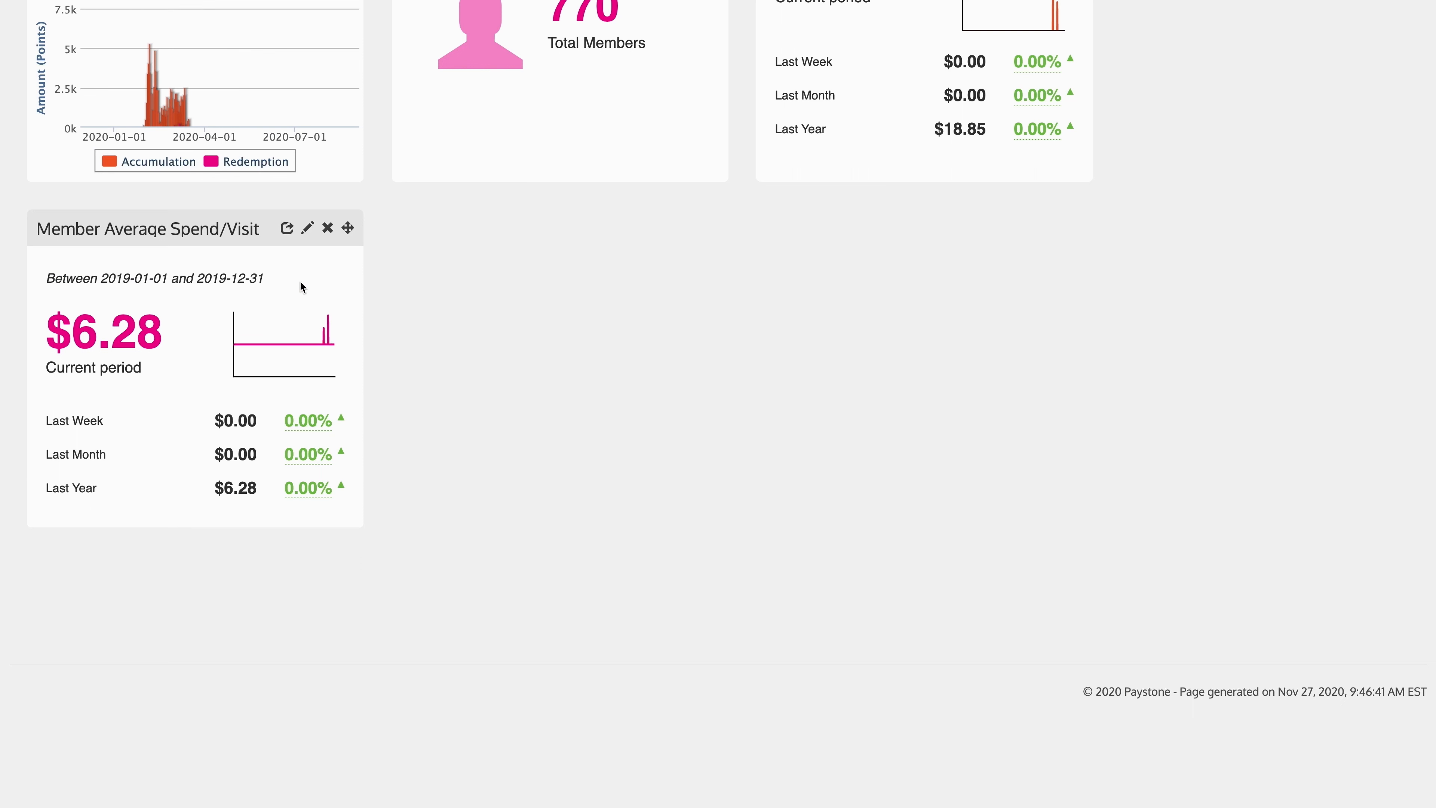
pyautogui.moveTo(66, 403)
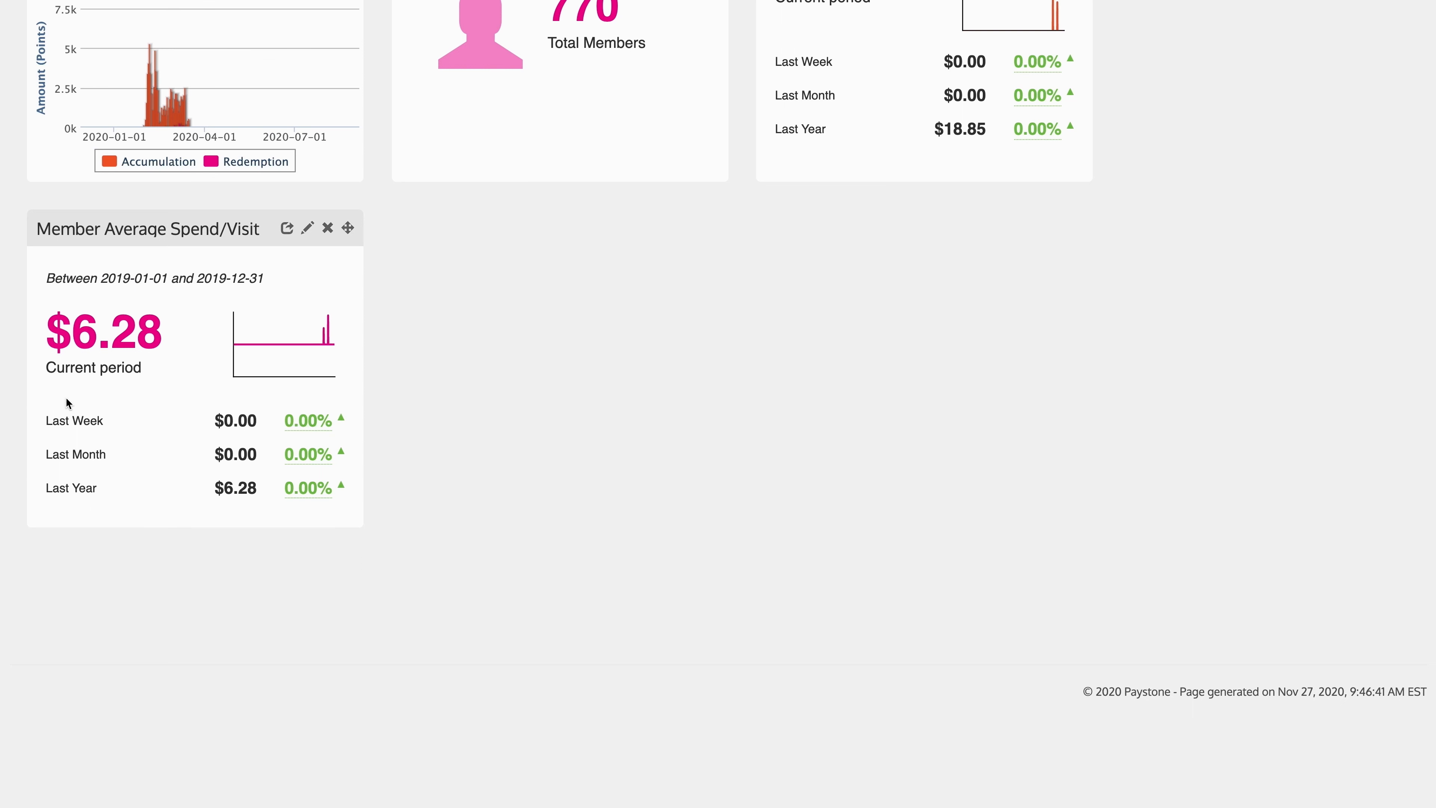
pyautogui.moveTo(166, 291)
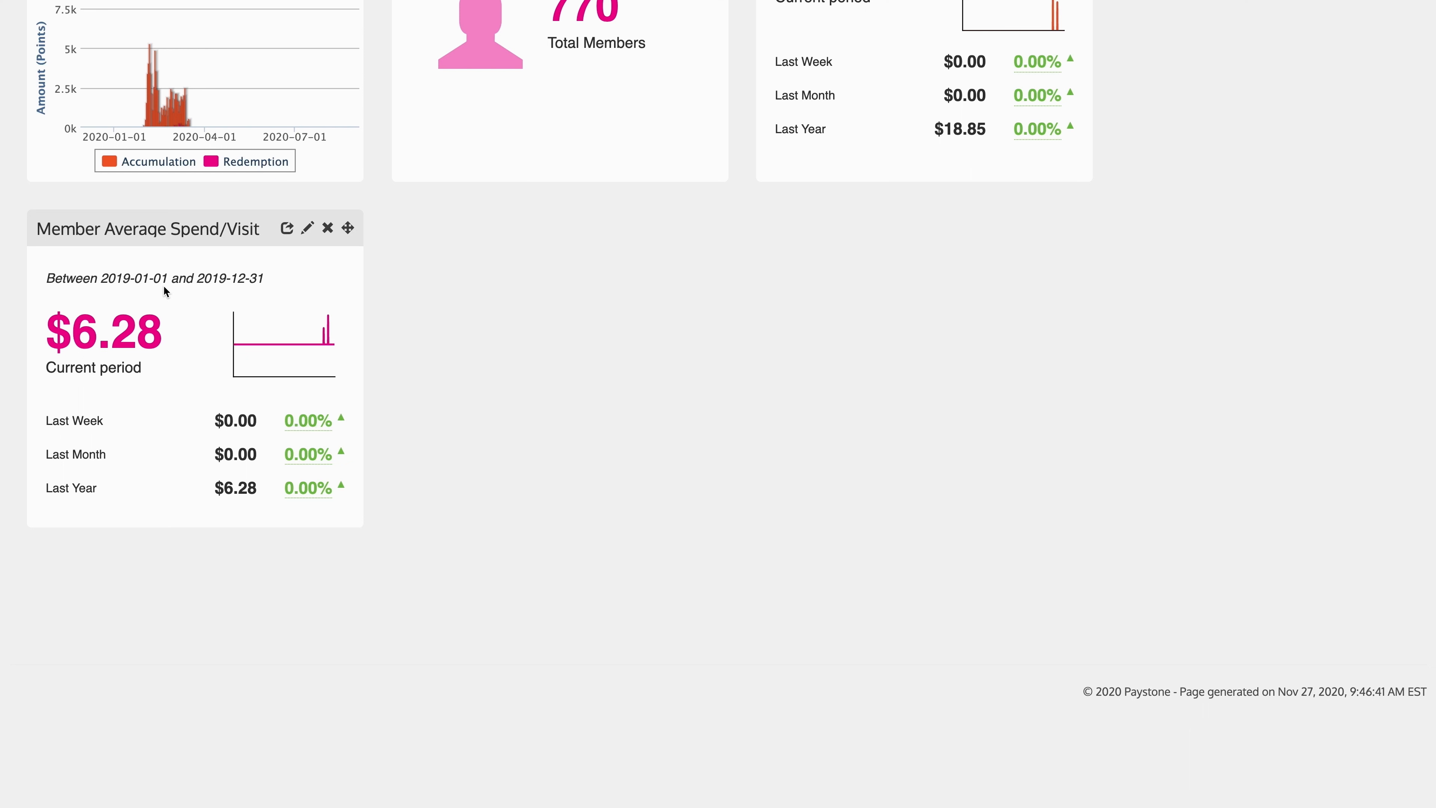
pyautogui.moveTo(80, 273)
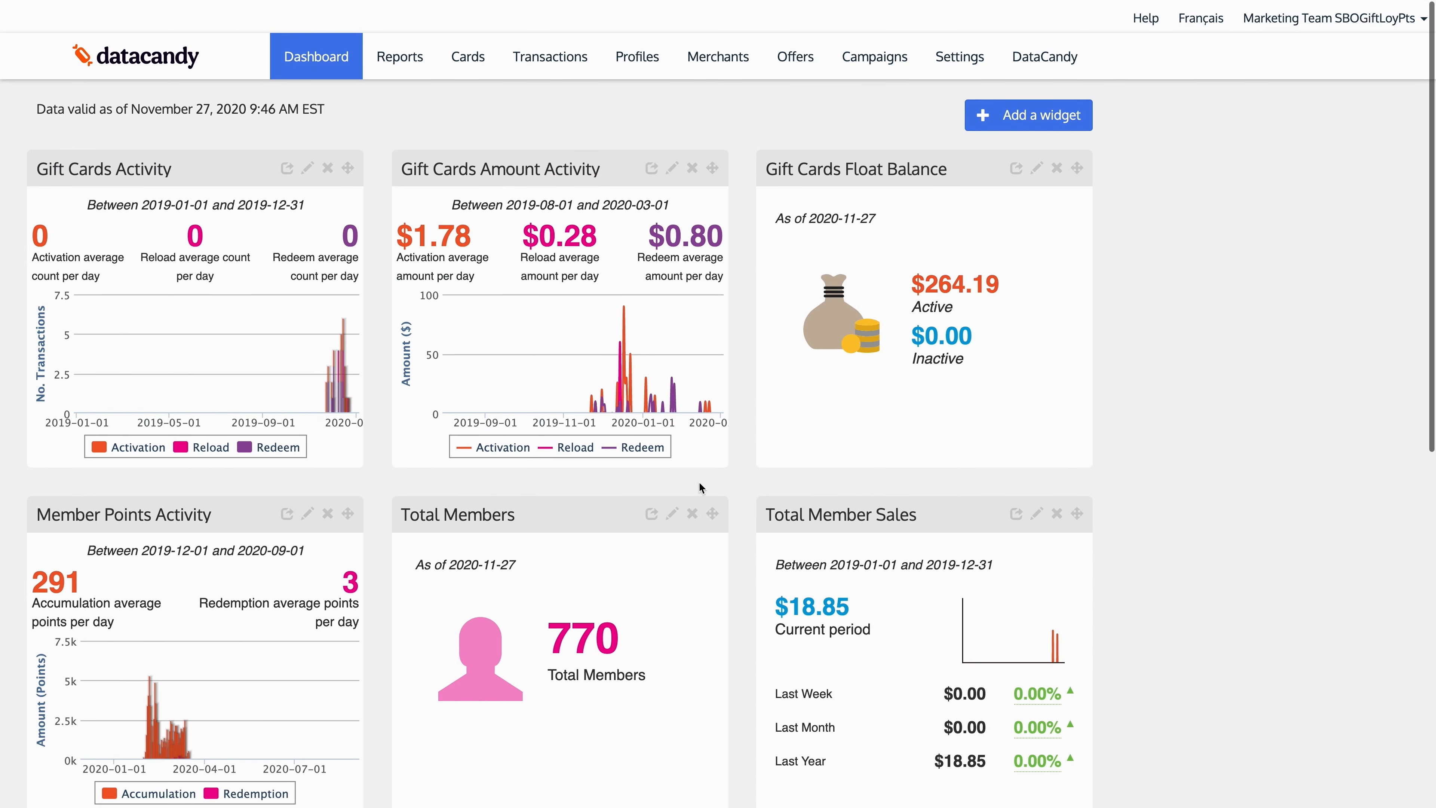
# Choose Gift Cards Amount Activity as the new widget type.
pyautogui.click(1028, 114)
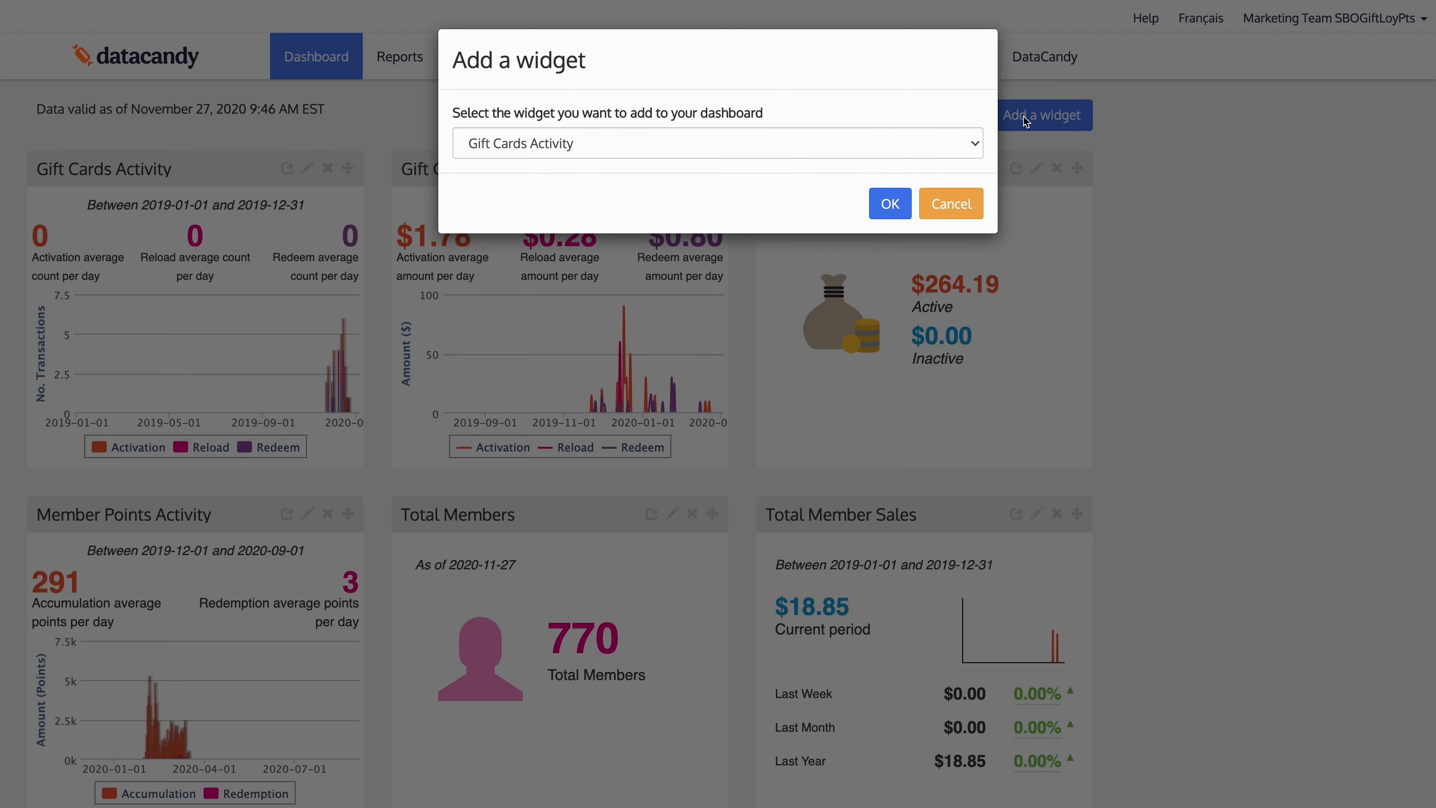
pyautogui.click(717, 143)
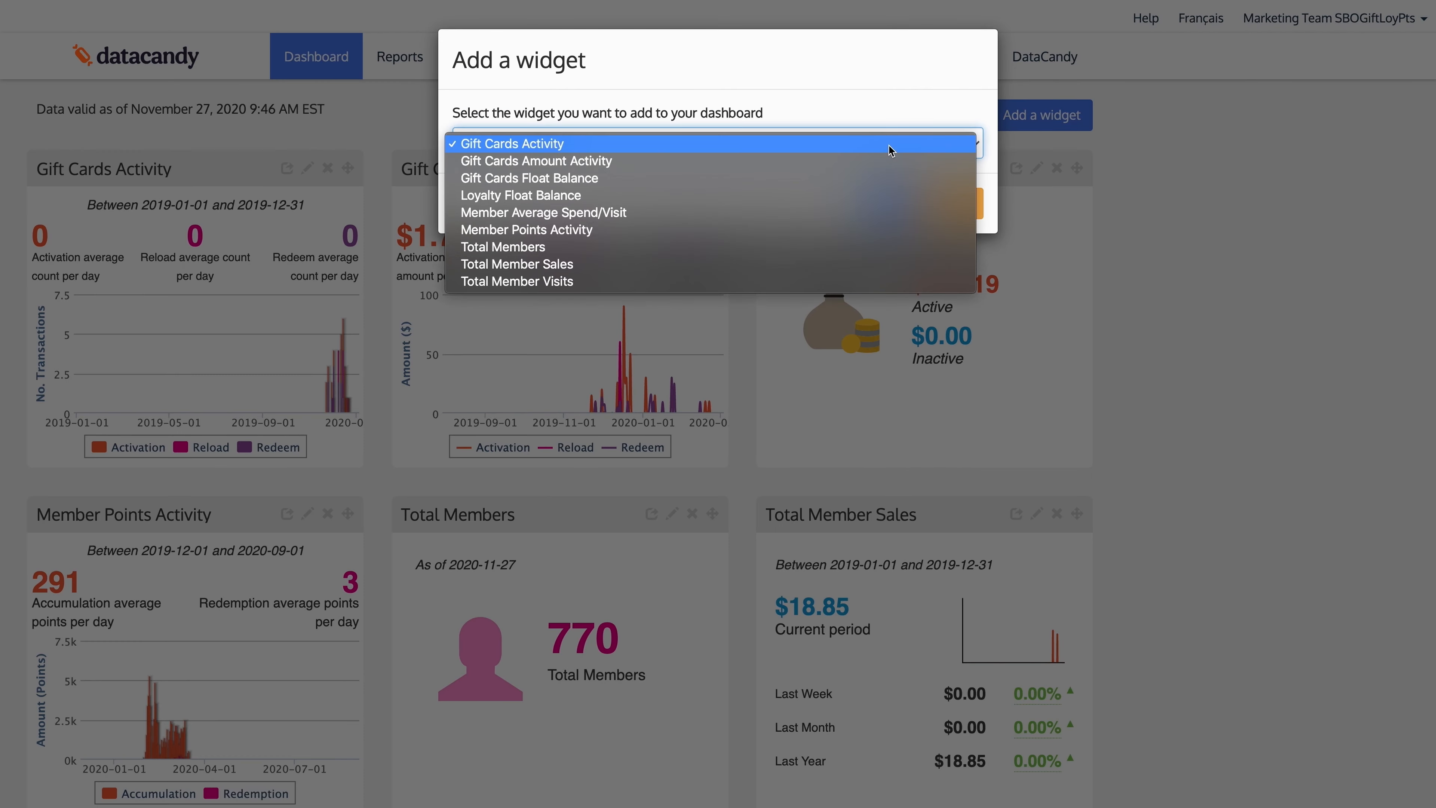
pyautogui.click(535, 161)
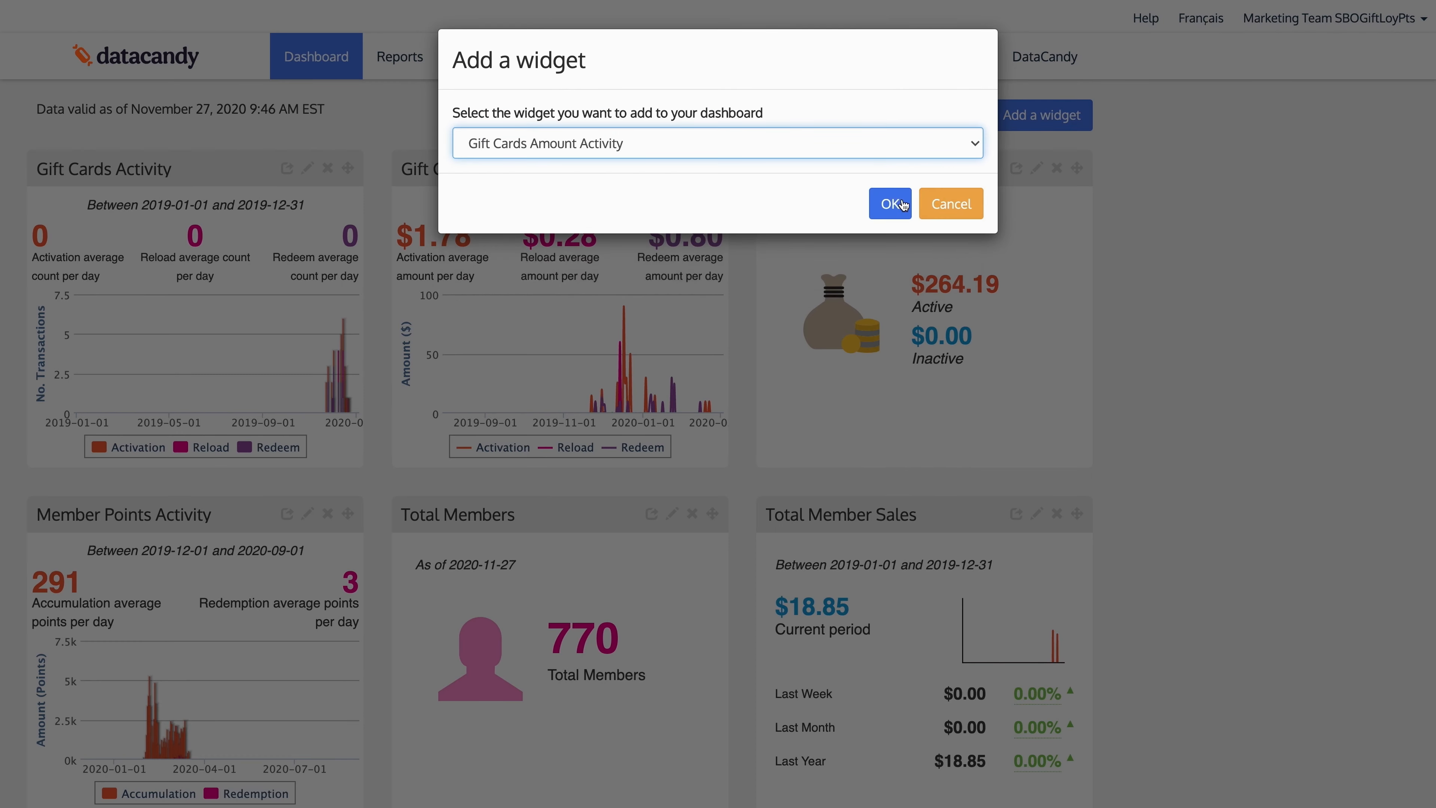
pyautogui.click(889, 204)
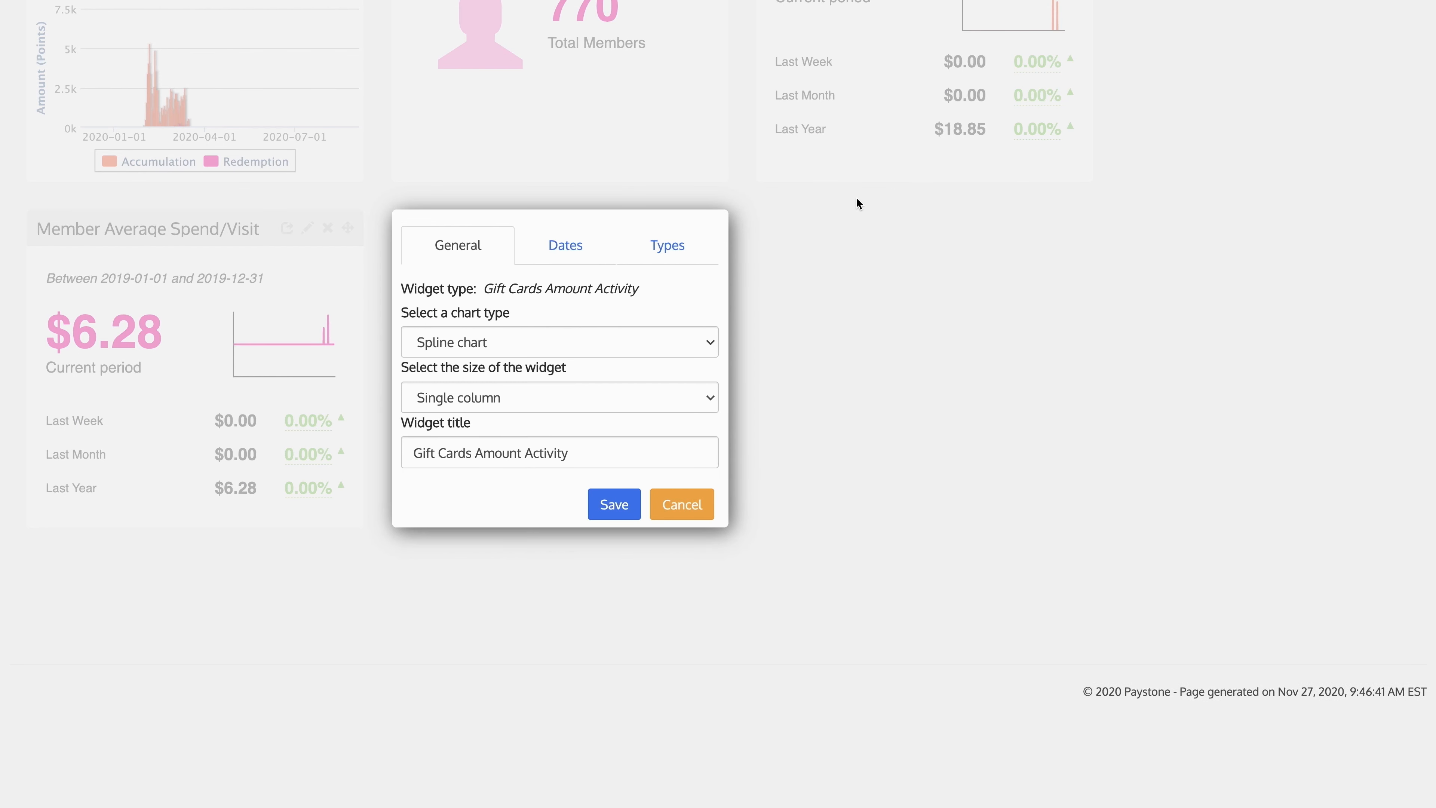
# Make the widget span two columns with a Last year date range and save it.
pyautogui.click(558, 396)
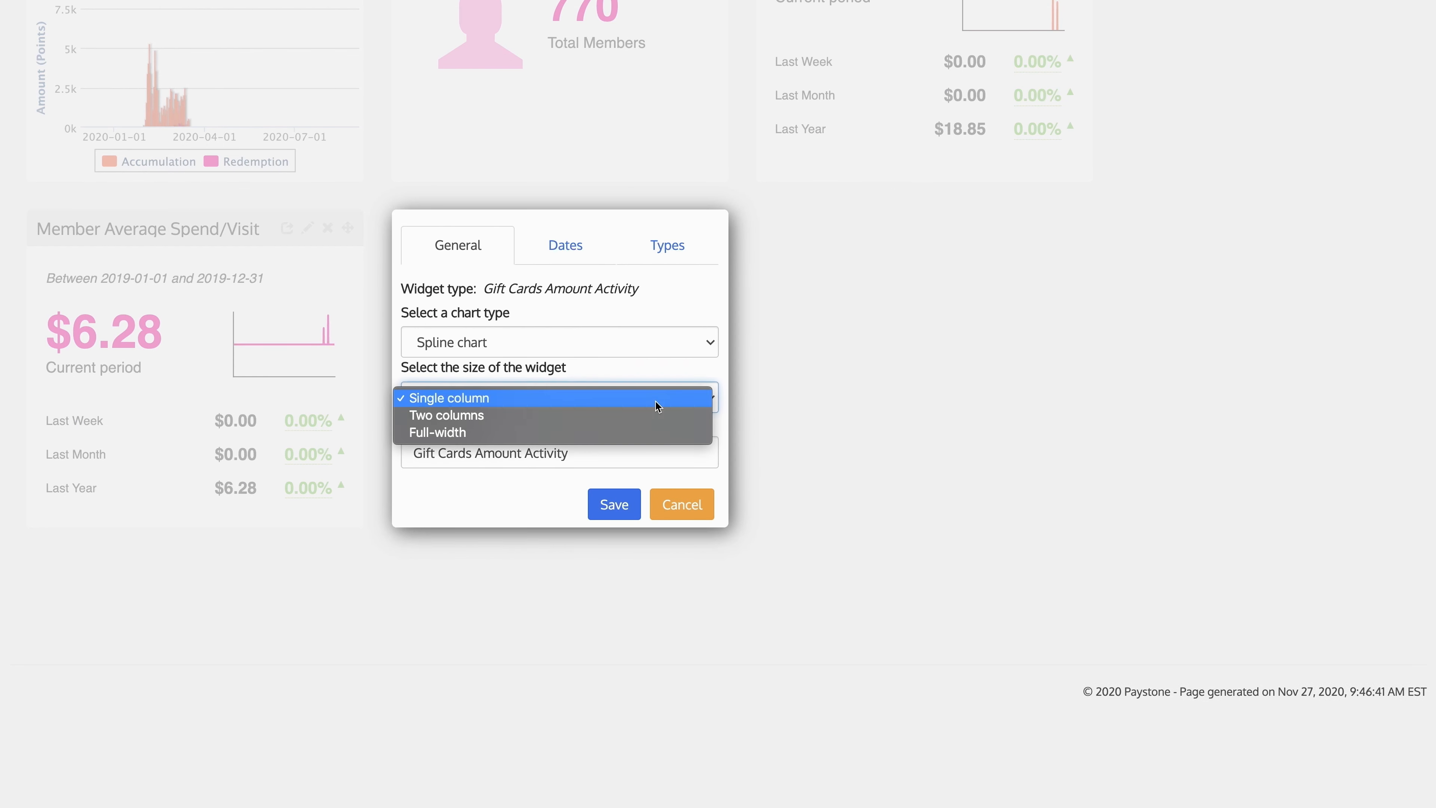
pyautogui.click(446, 415)
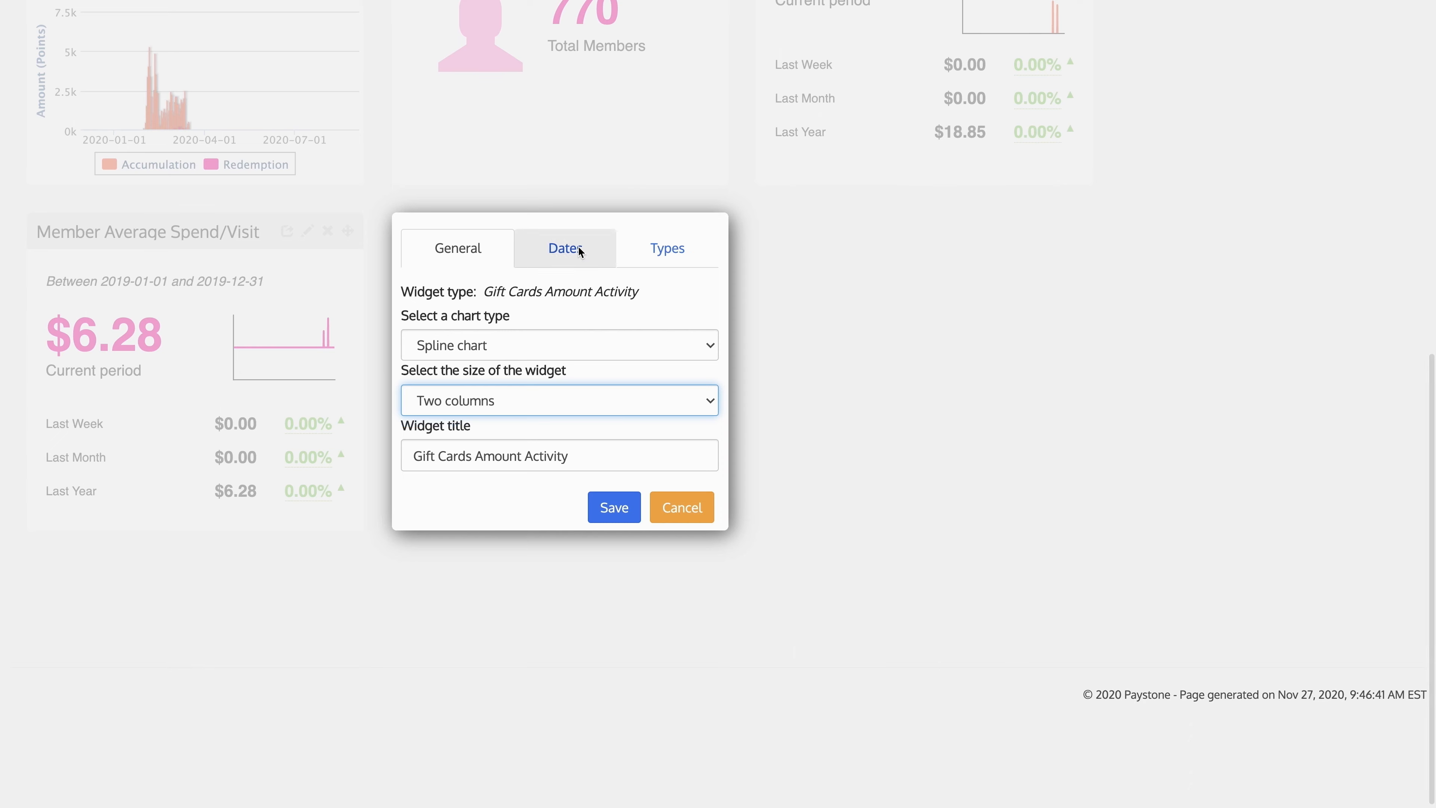
pyautogui.click(565, 248)
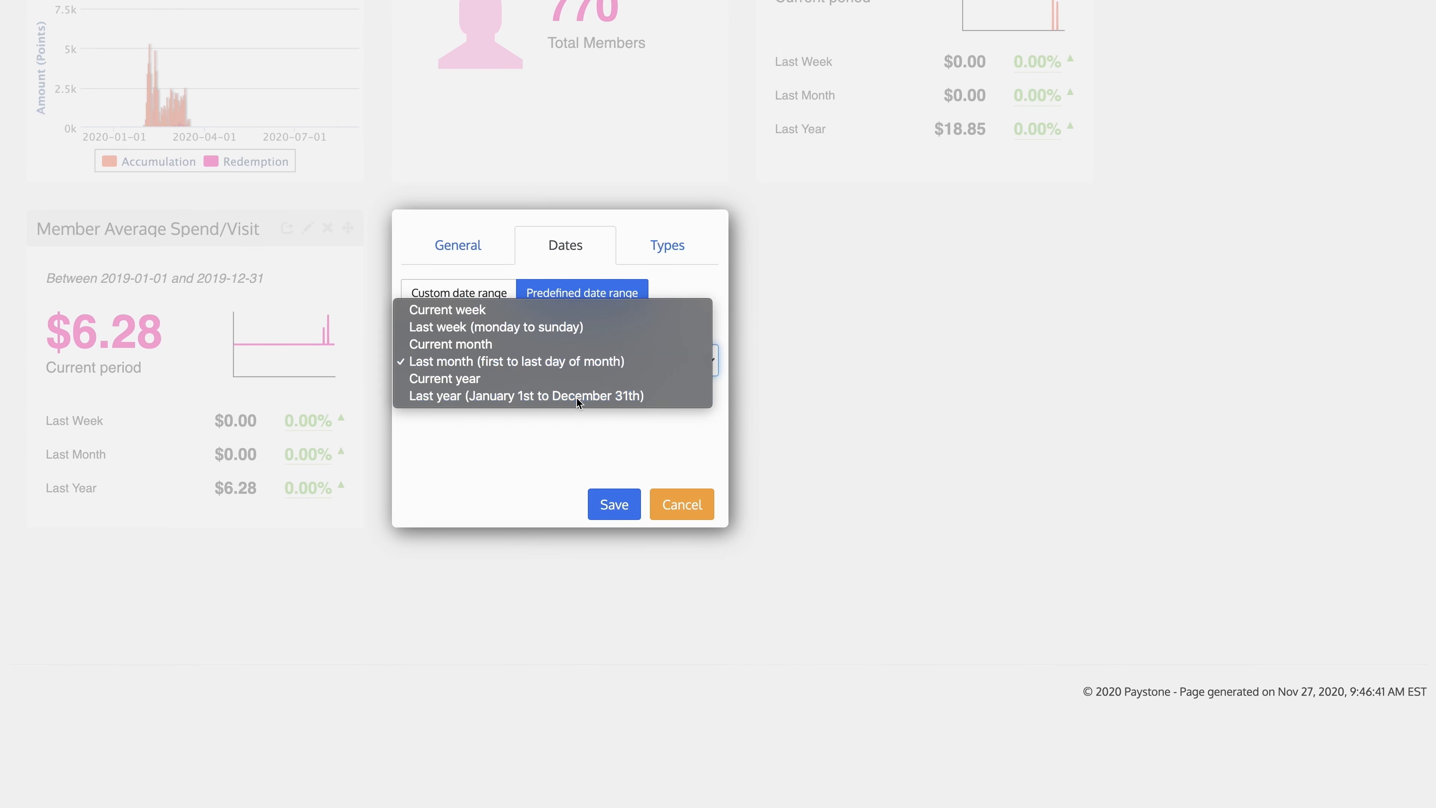
pyautogui.click(681, 504)
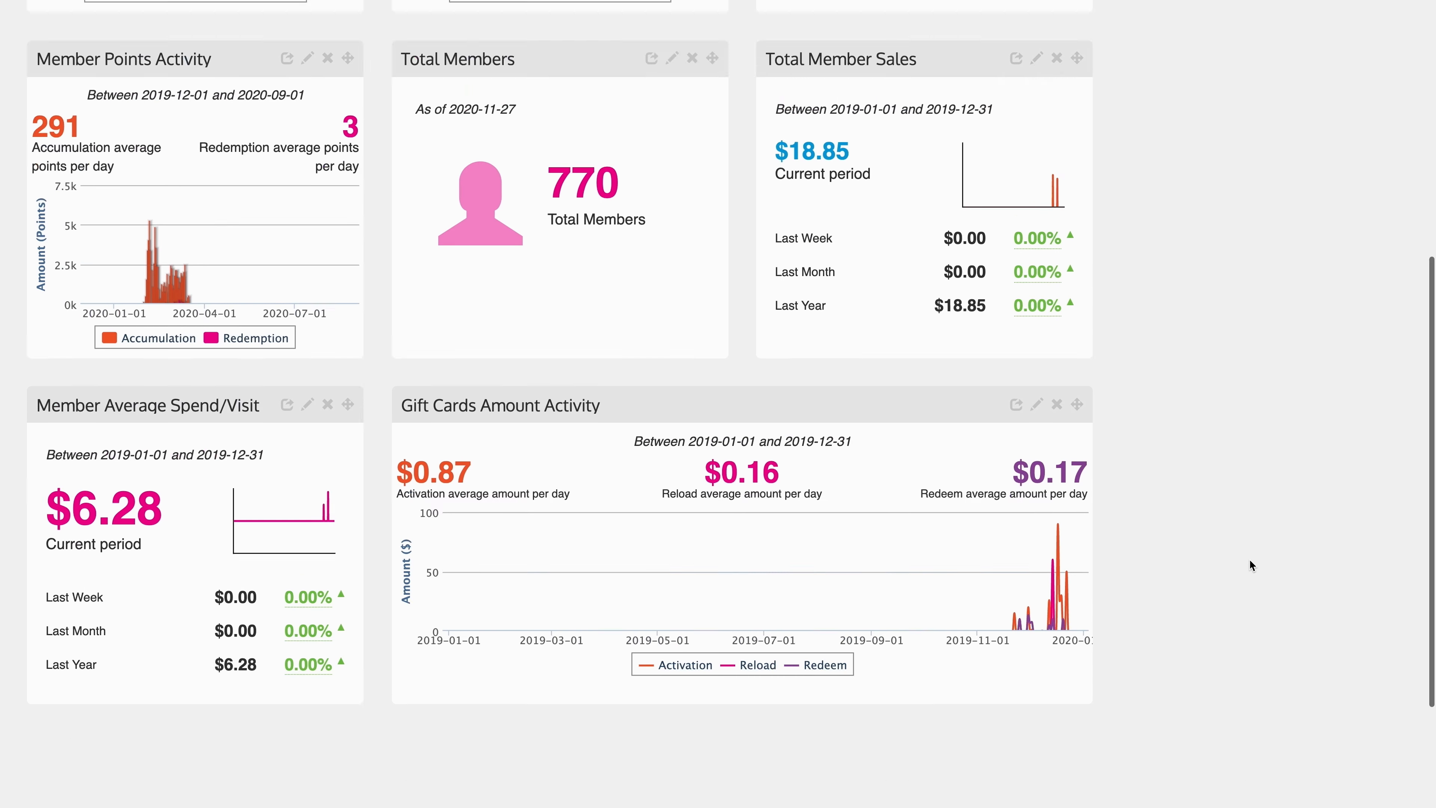
# Go to the Gift Cards Activity By Merchant report from the Reports menu.
pyautogui.scroll(3)
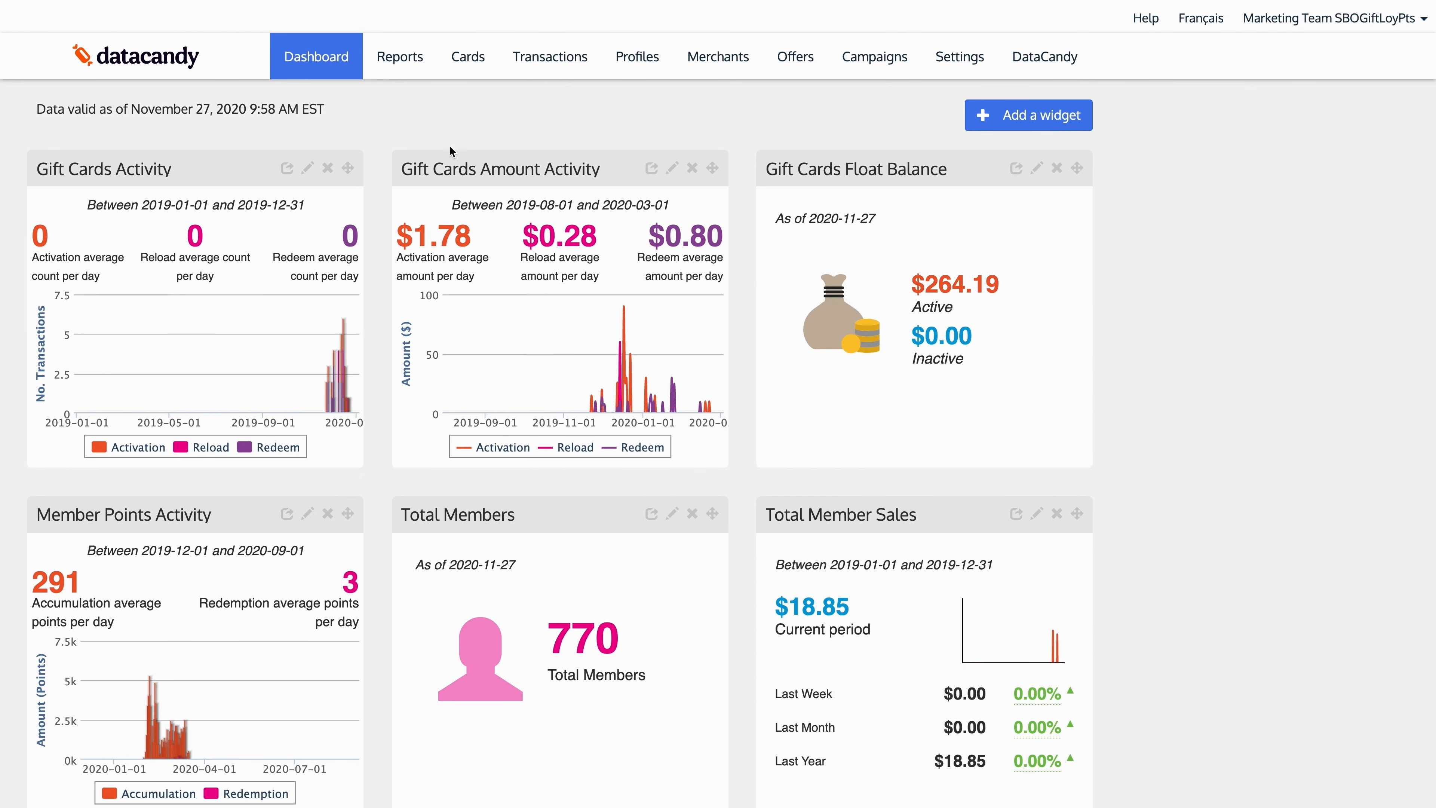
pyautogui.click(399, 56)
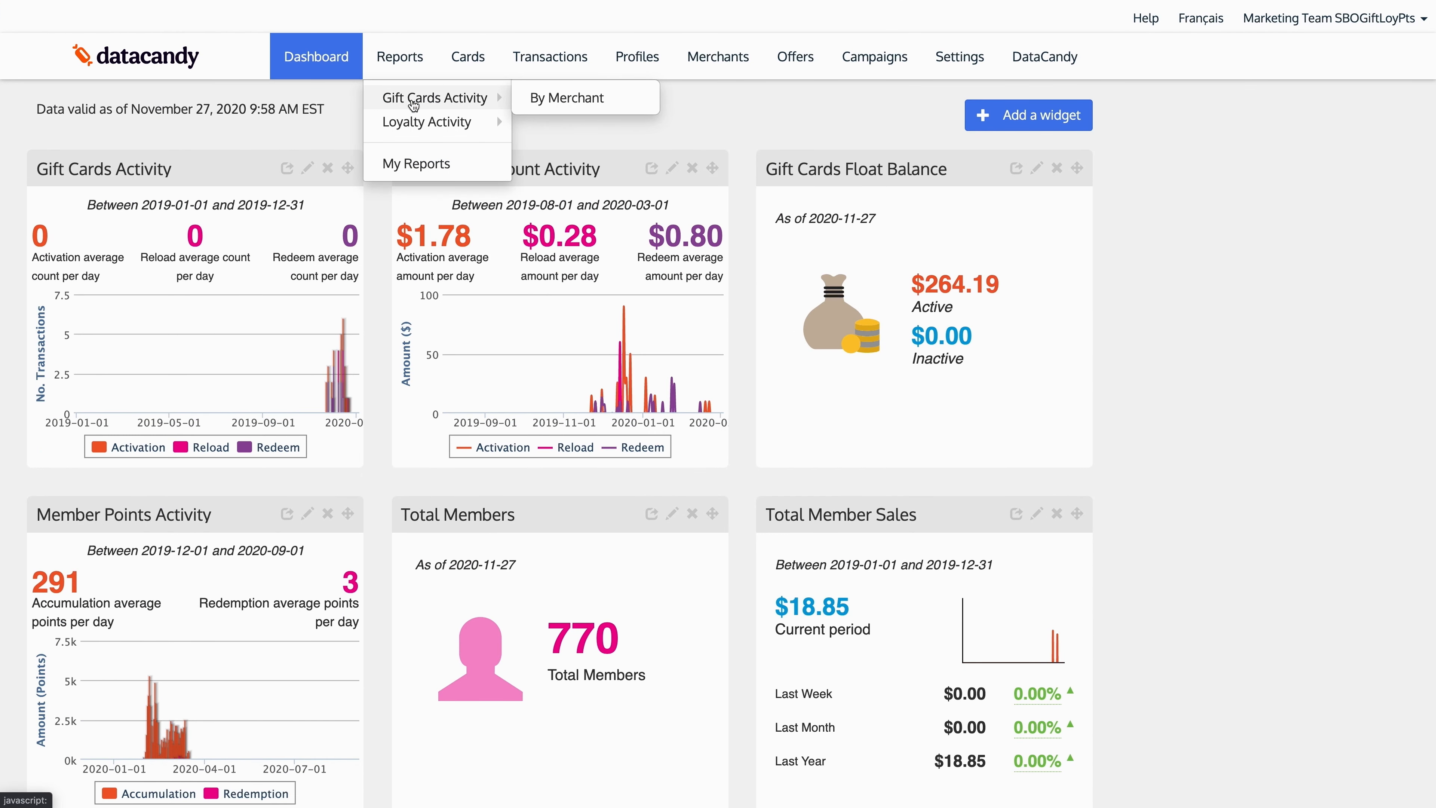
pyautogui.moveTo(567, 98)
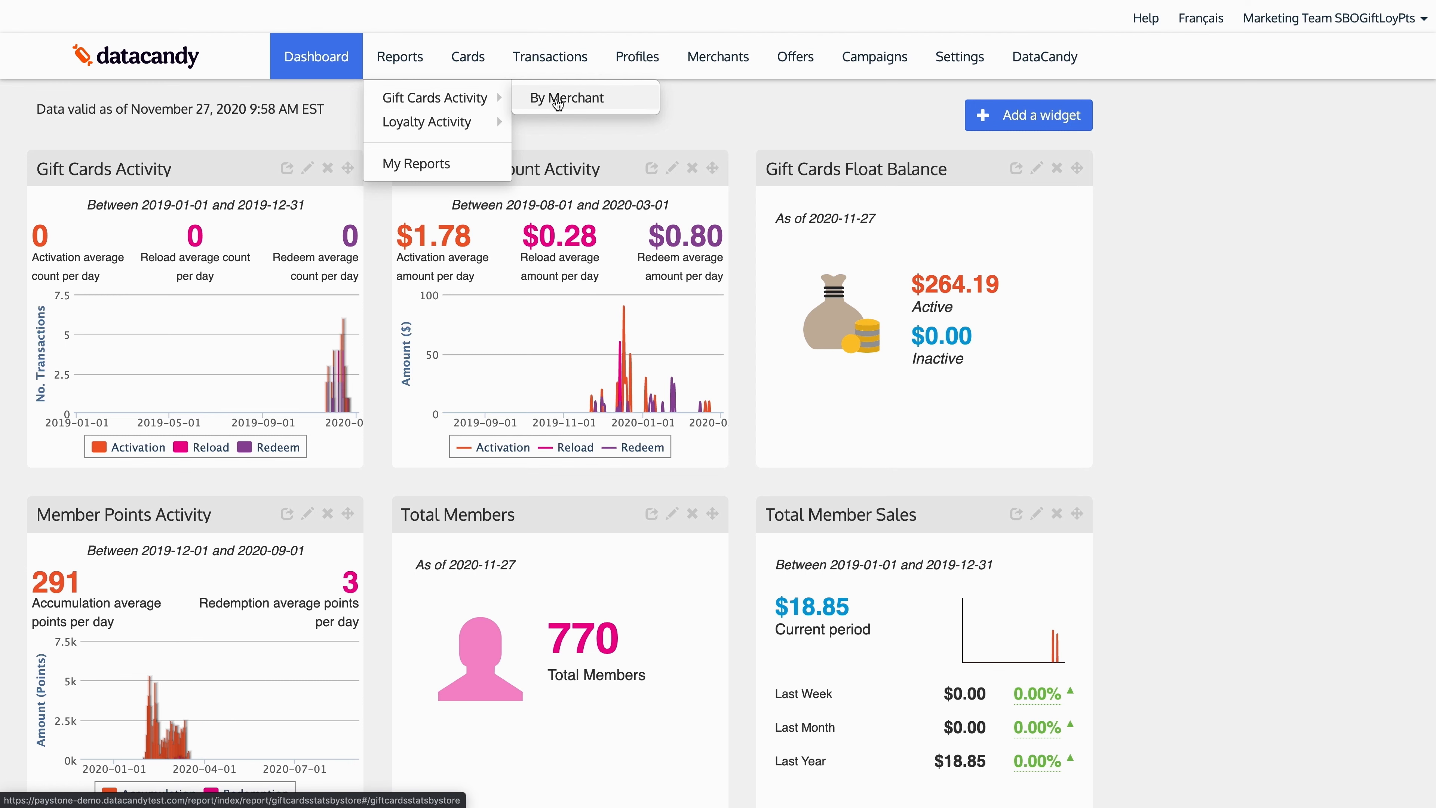
pyautogui.click(568, 97)
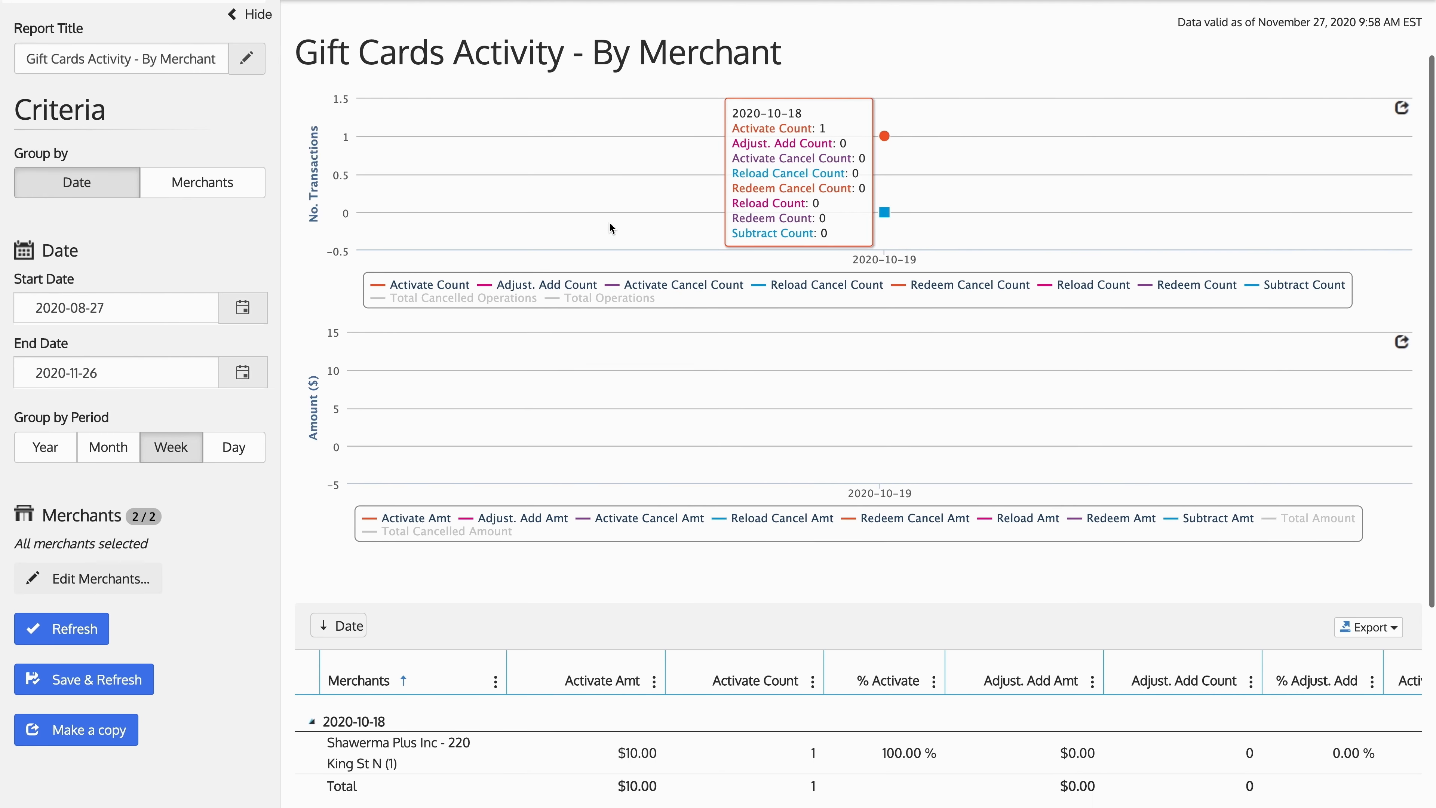
# Add a Date column to the report table and set criteria to group by merchants per day.
pyautogui.scroll(-3)
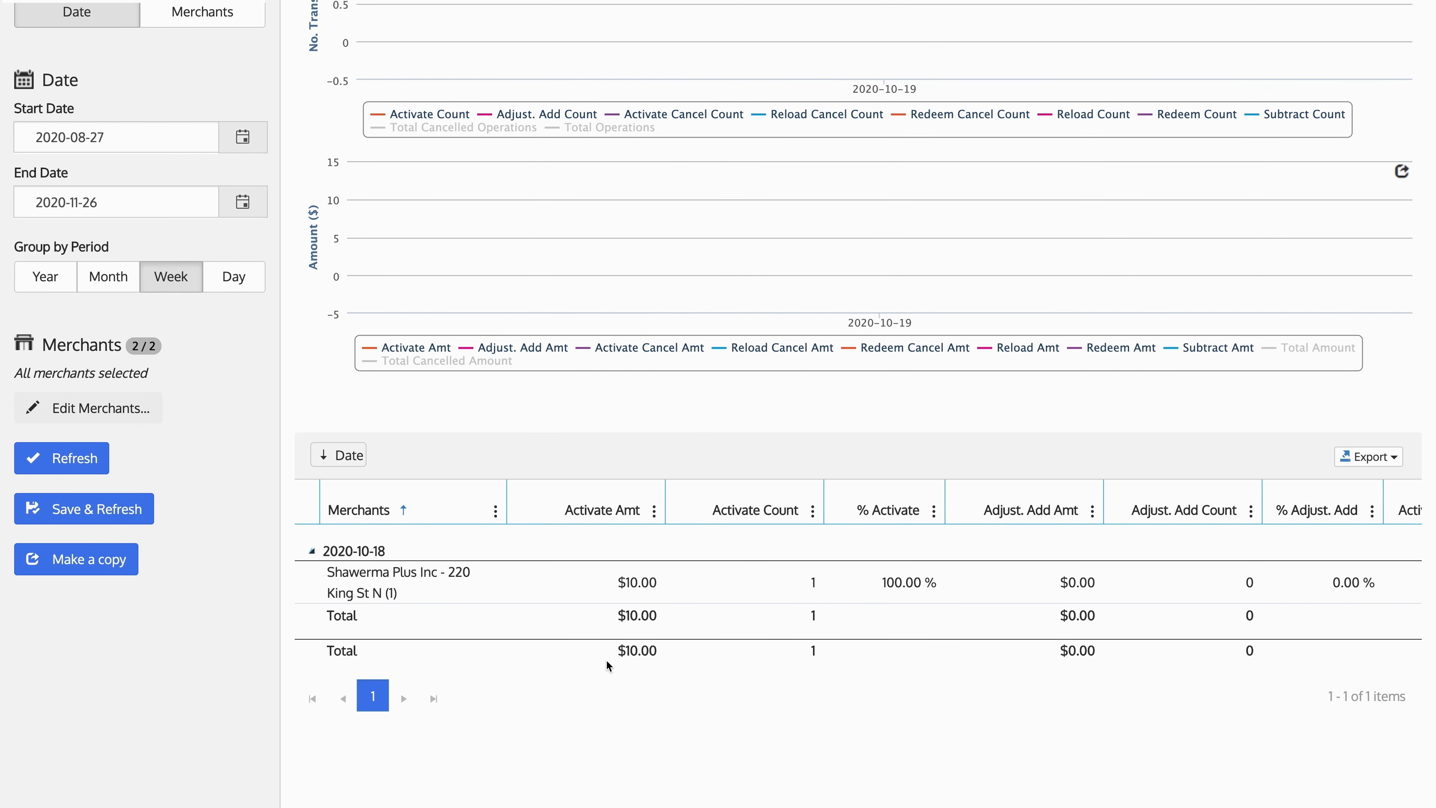
pyautogui.moveTo(904, 671)
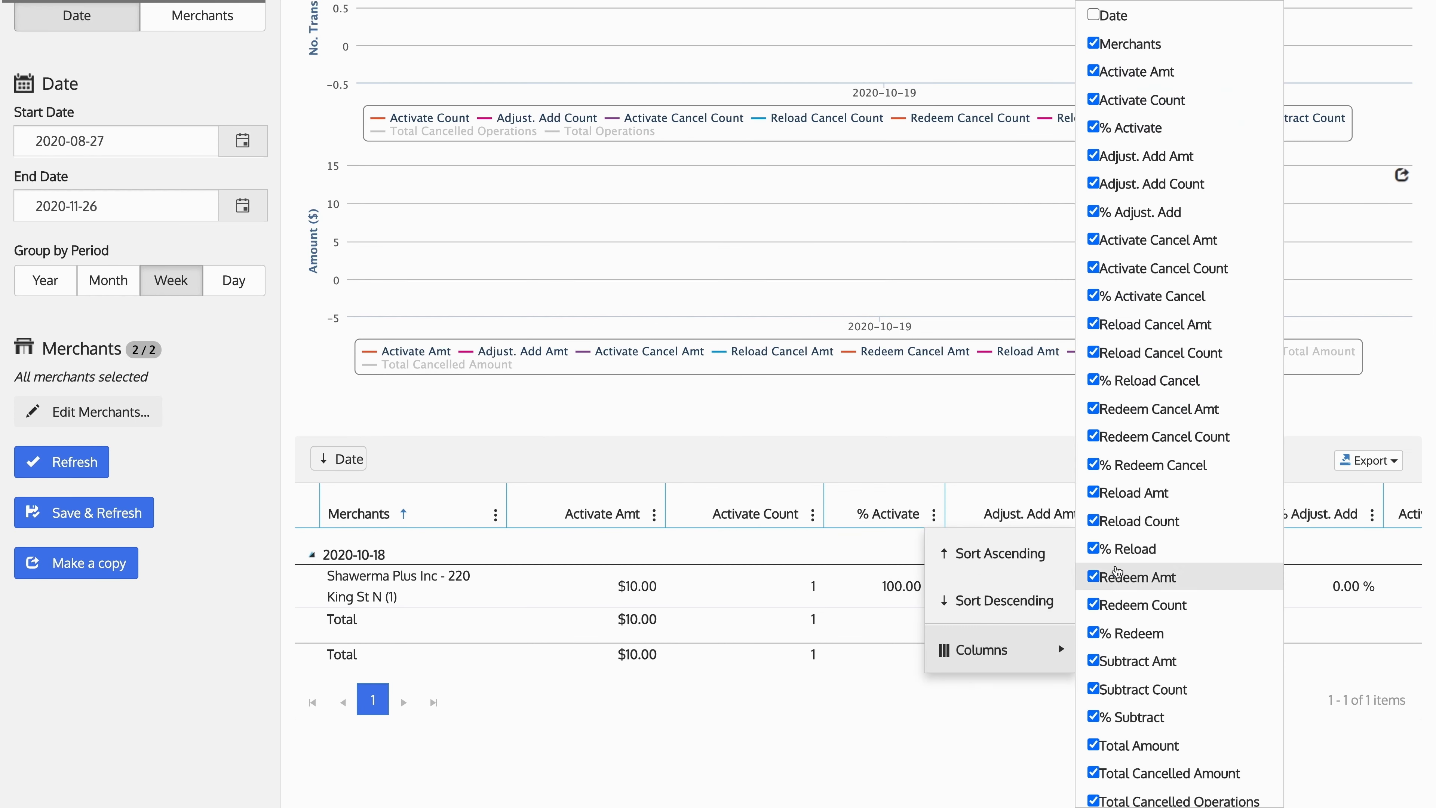
pyautogui.click(1092, 15)
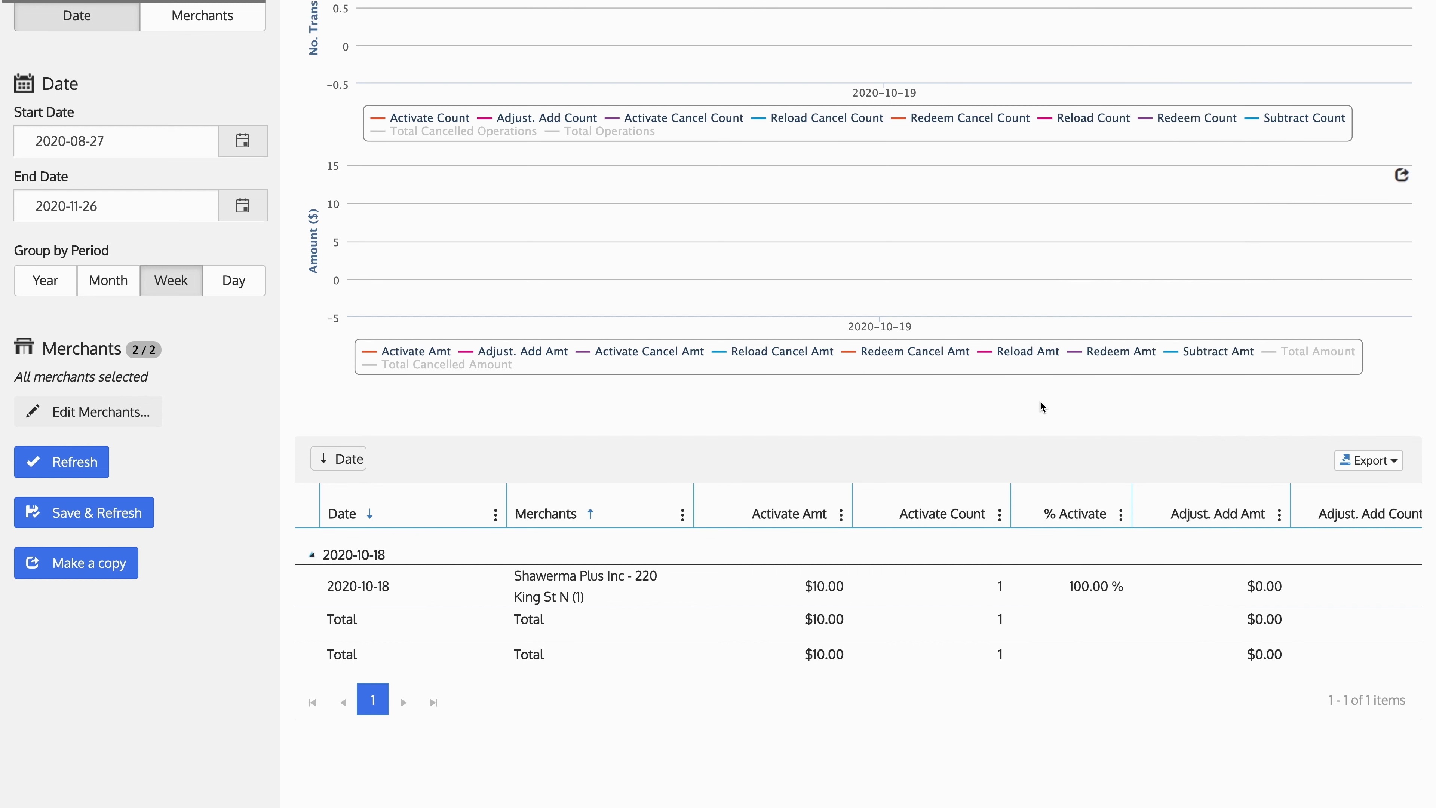
pyautogui.moveTo(1061, 410)
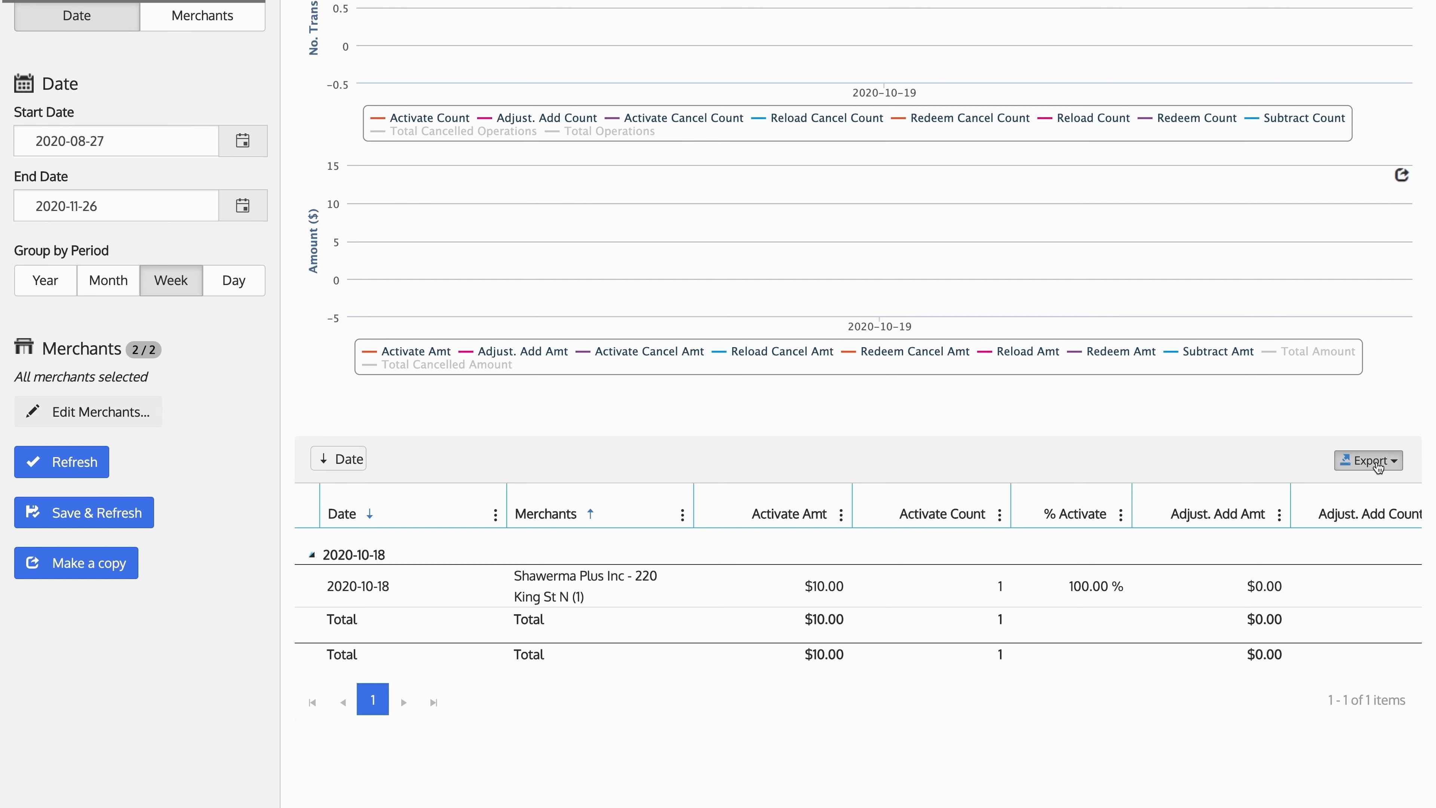
pyautogui.click(1367, 460)
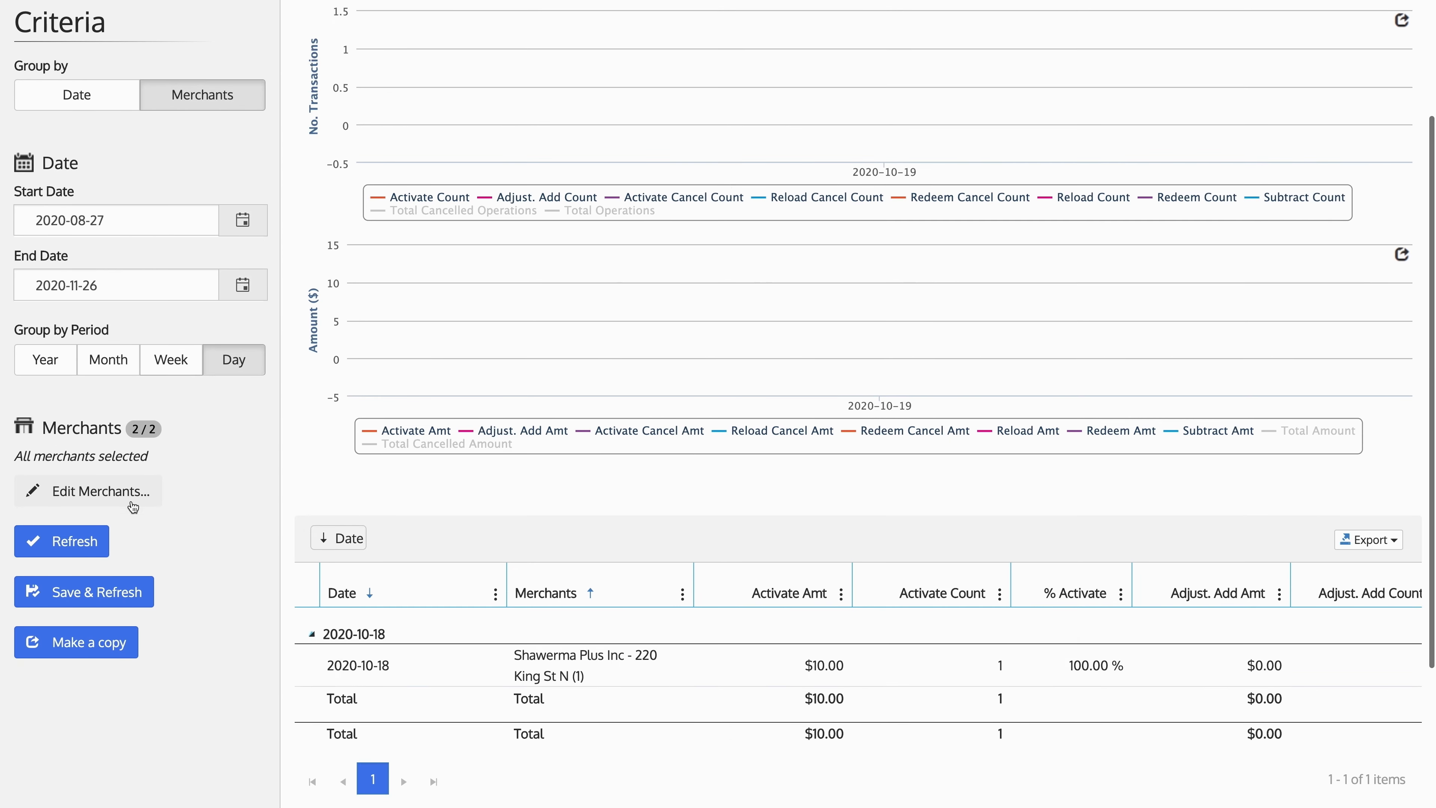
# Refresh the report so rows group by merchant with charts plotted per day.
pyautogui.click(61, 540)
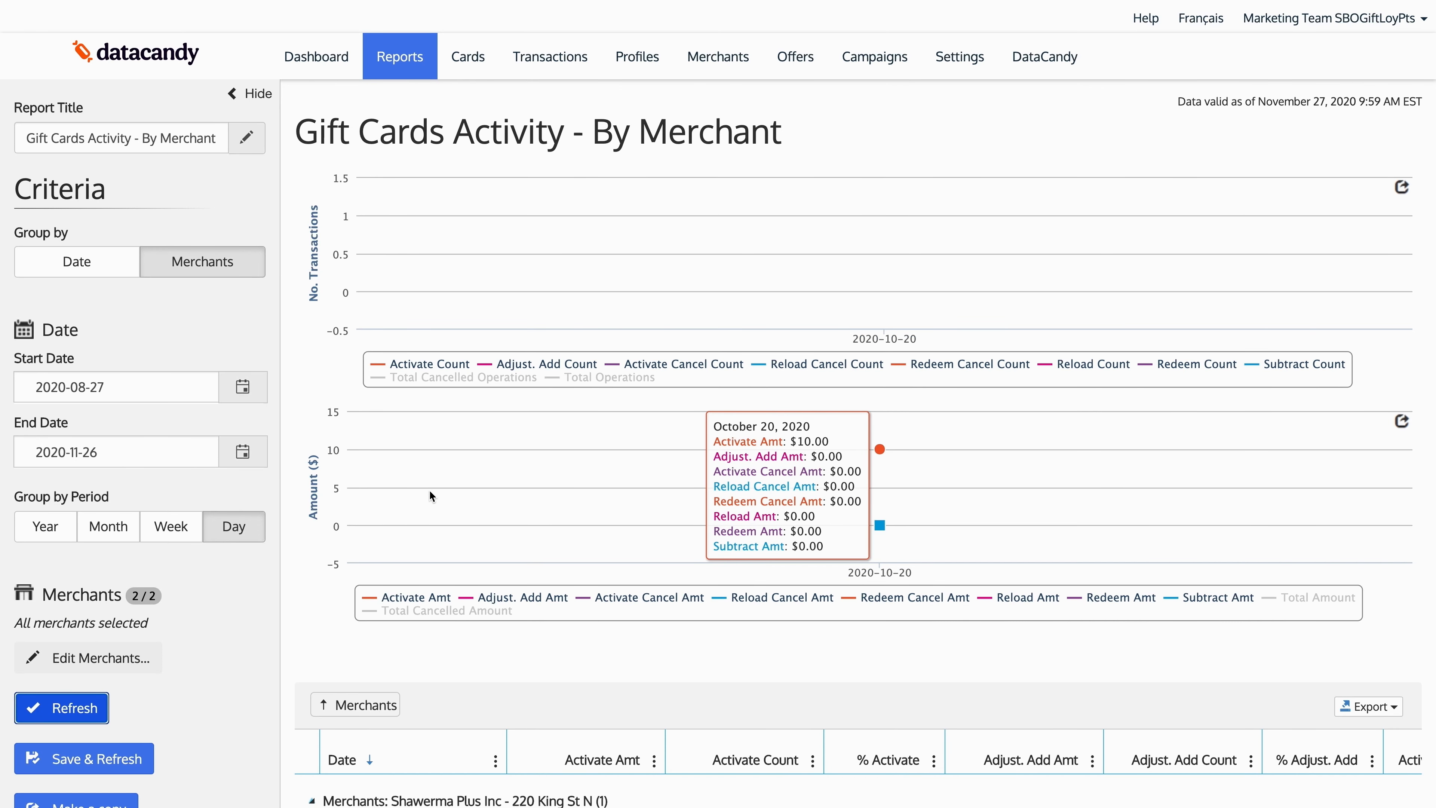
pyautogui.moveTo(420, 493)
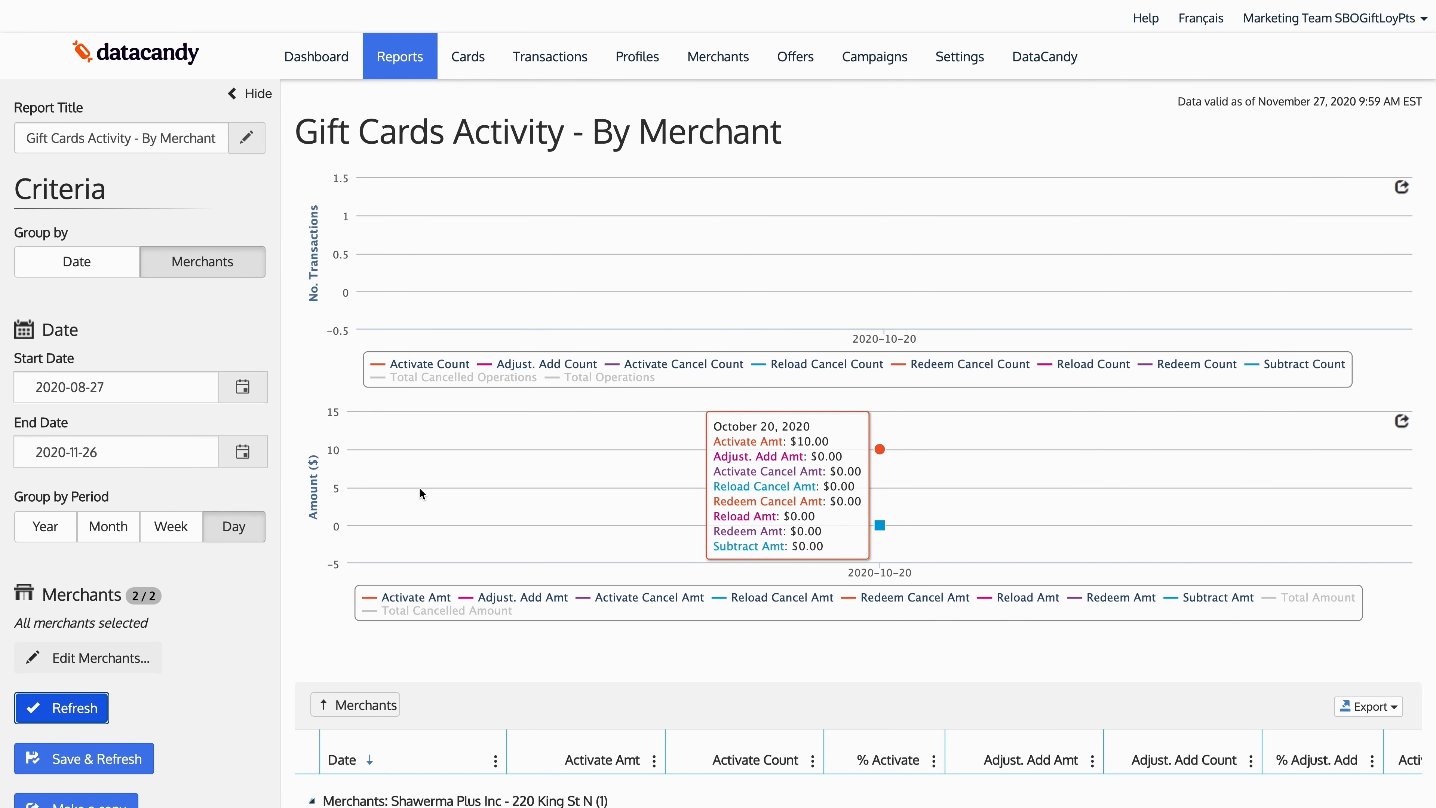